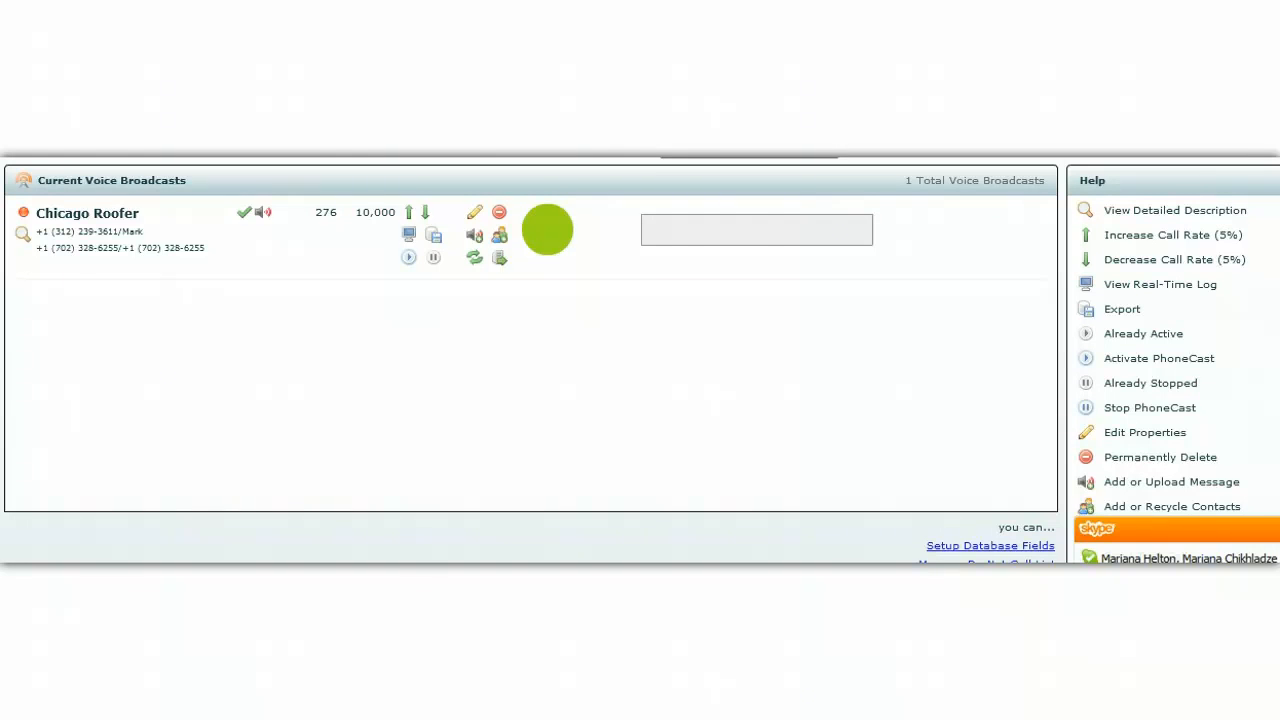
mouse_move(84, 272)
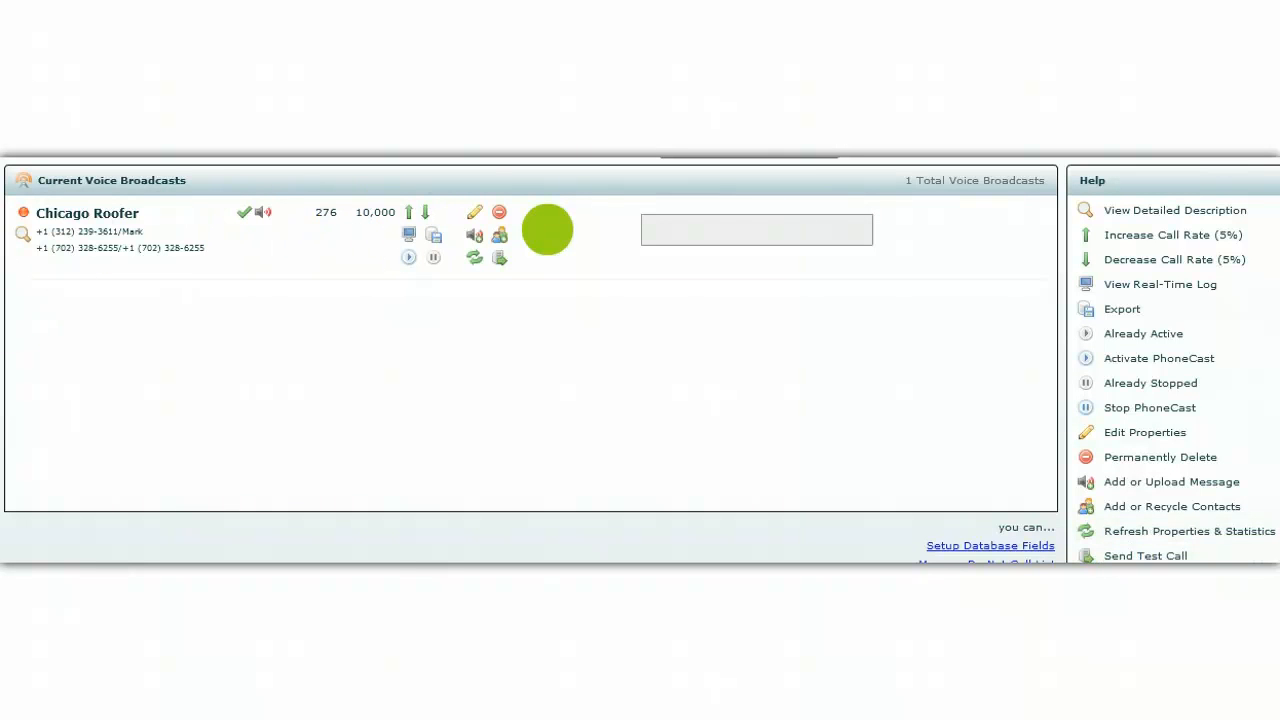
mouse_move(476, 212)
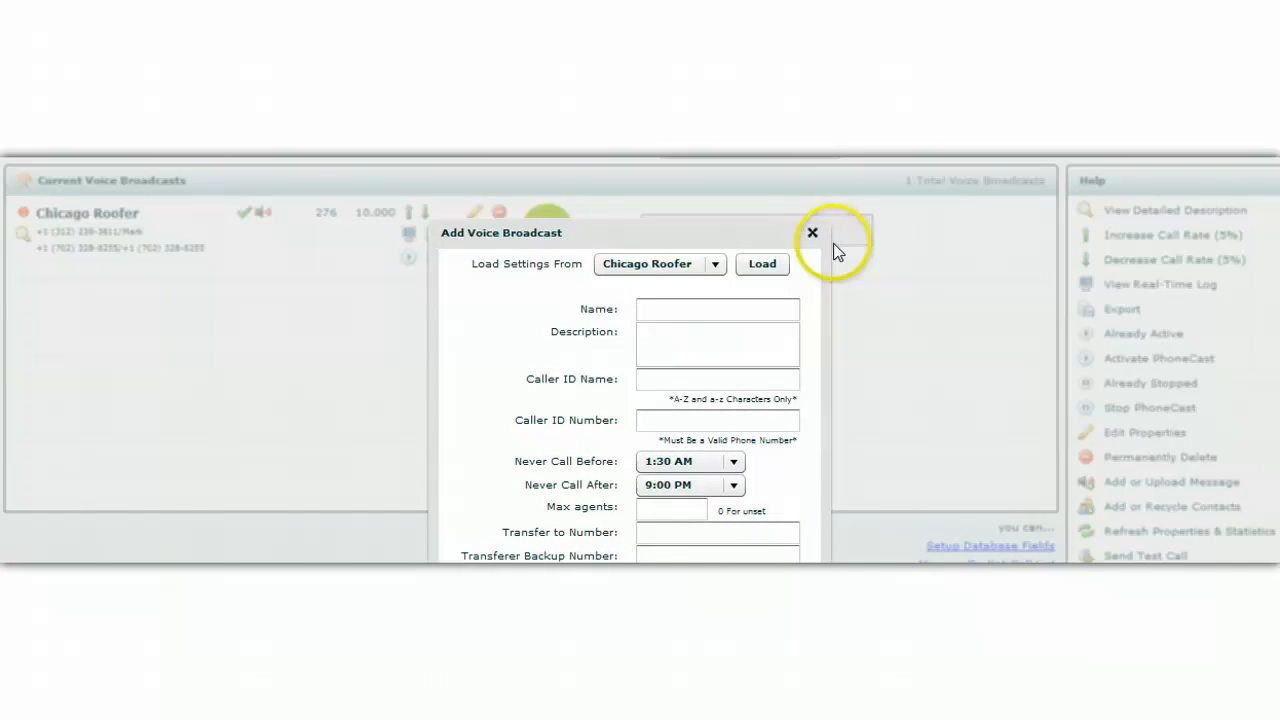
Dismiss the new-broadcast form and bring up the Chicago Roofer campaign's properties
click(812, 232)
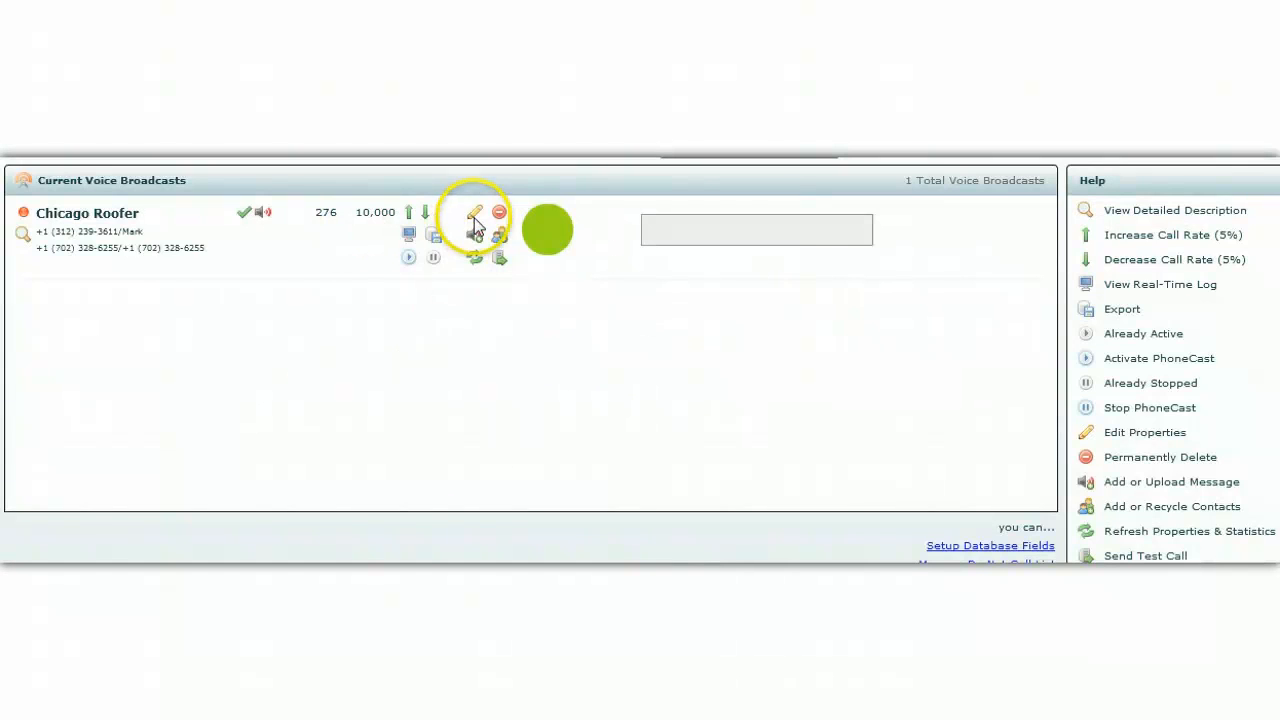
click(476, 212)
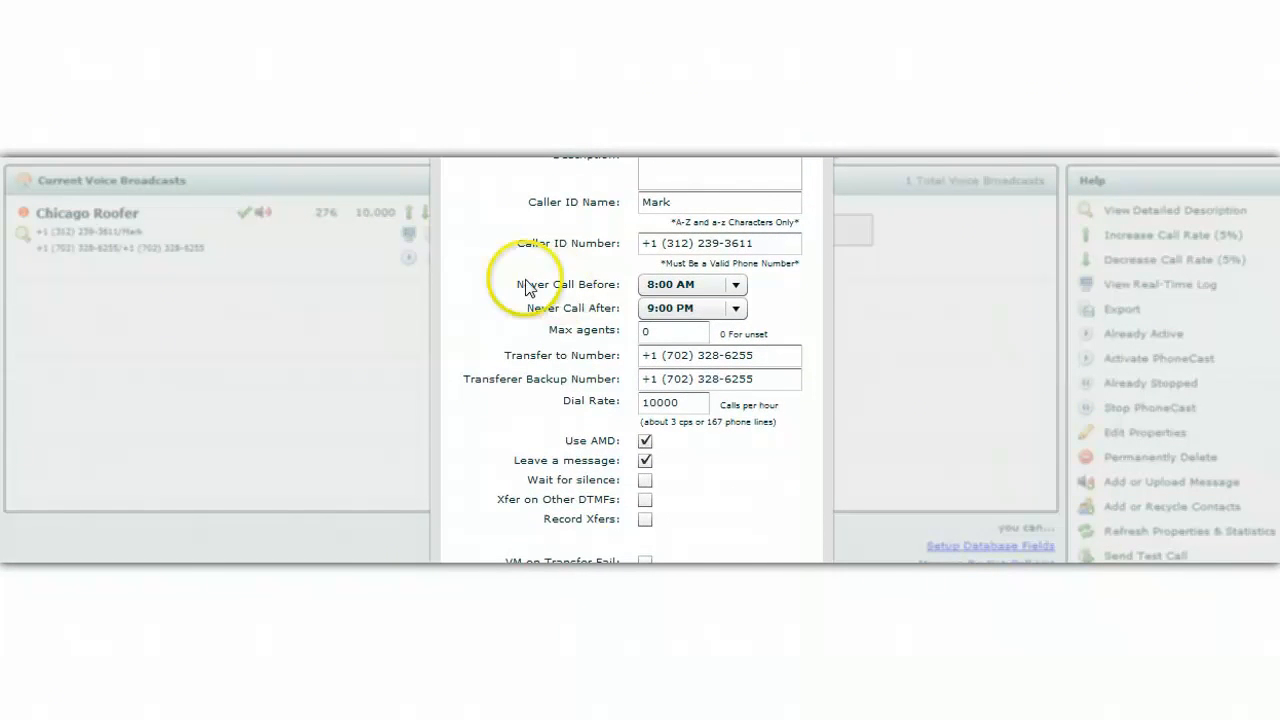
mouse_move(612, 332)
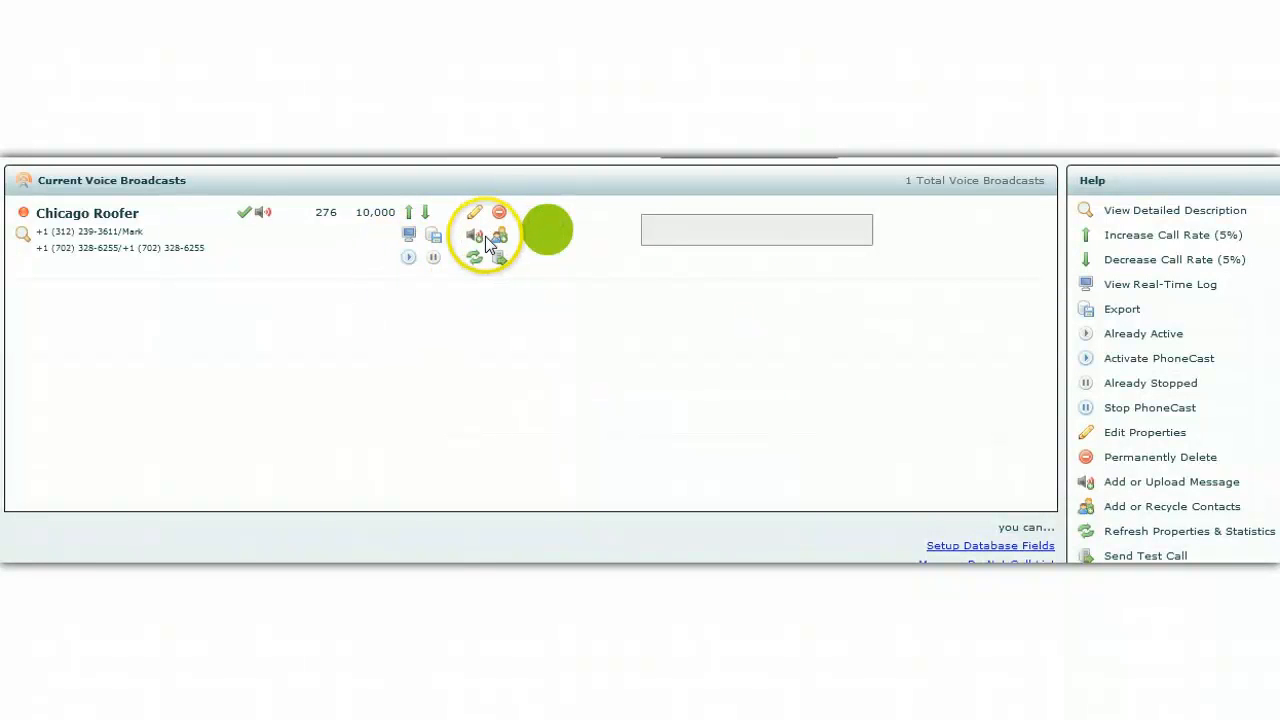
mouse_move(476, 236)
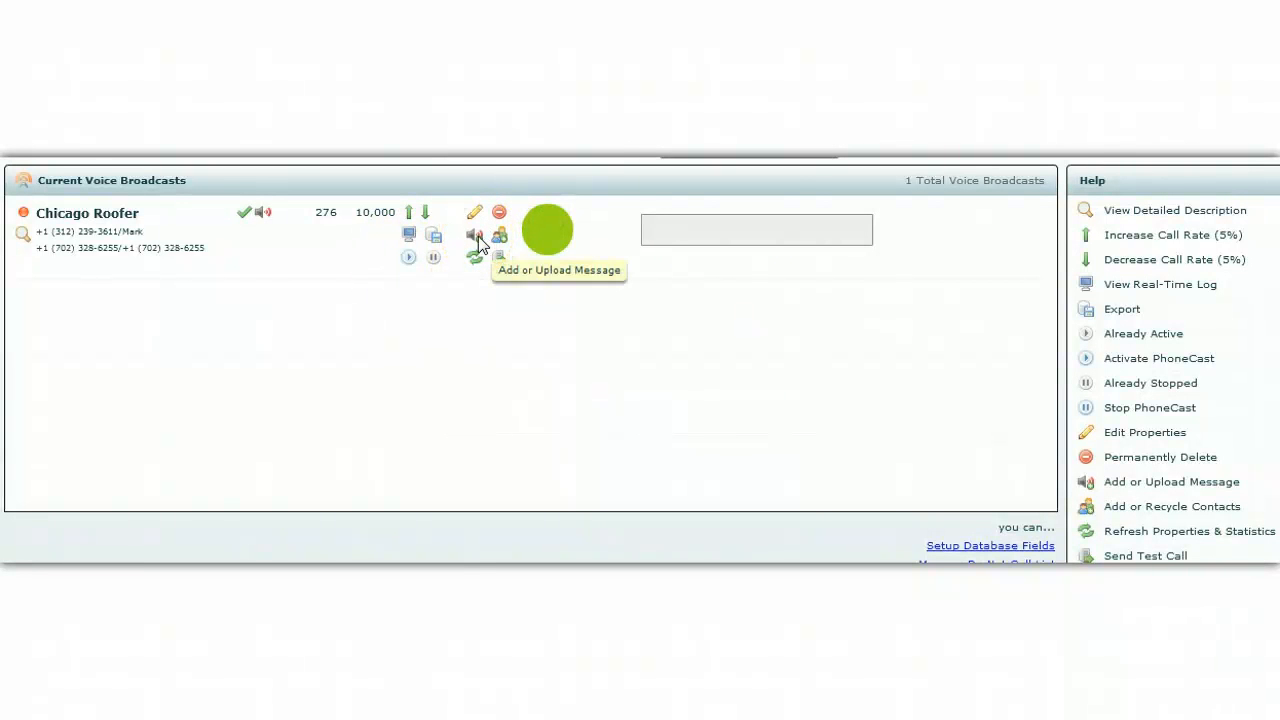
click(476, 236)
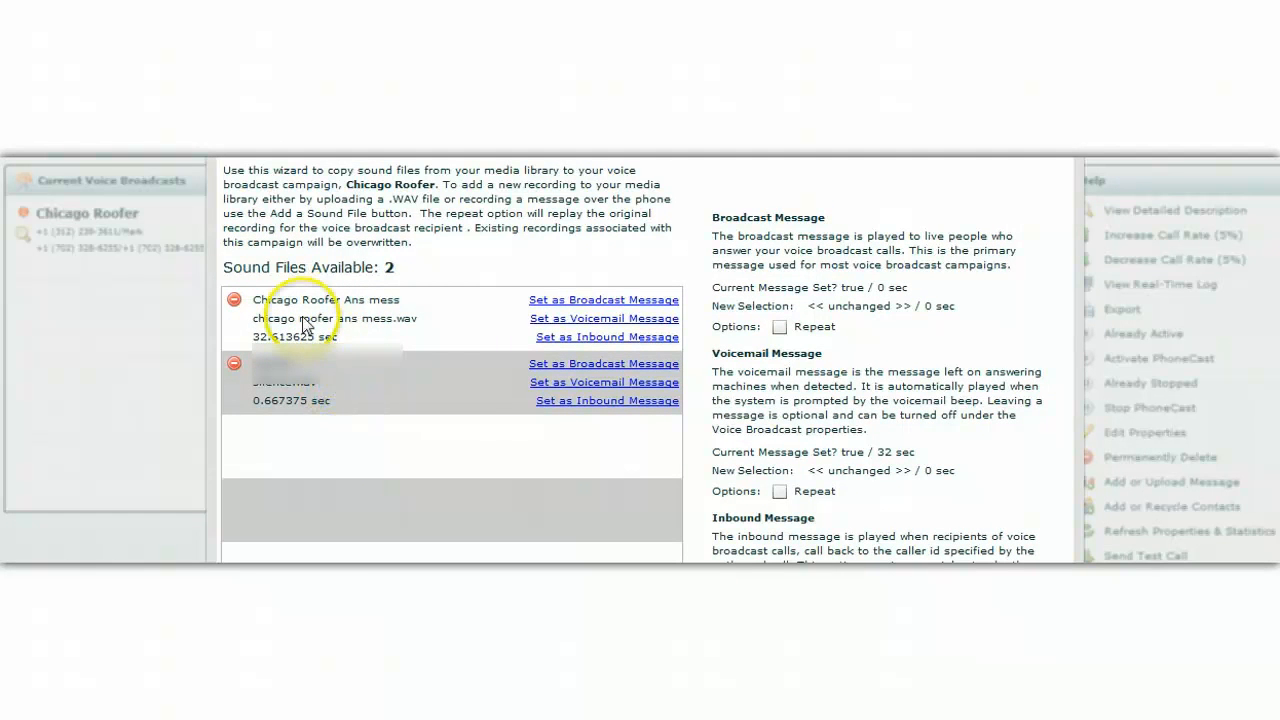
mouse_move(392, 330)
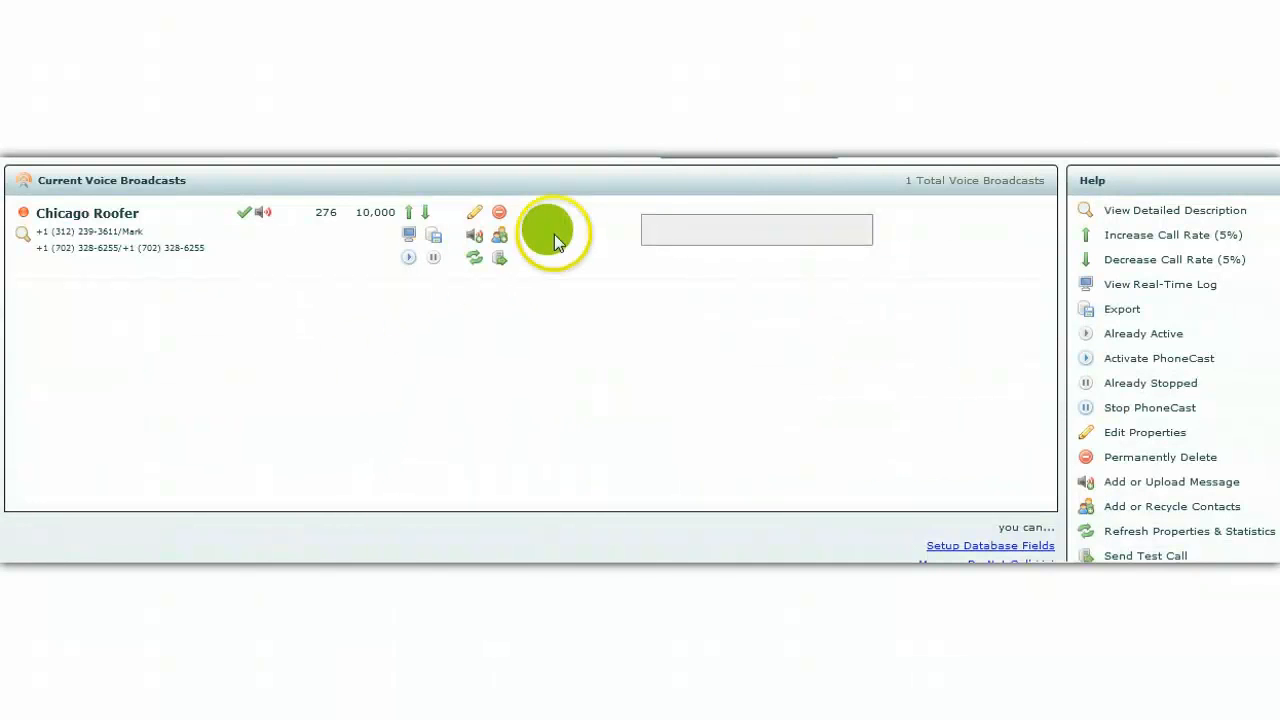
mouse_move(500, 236)
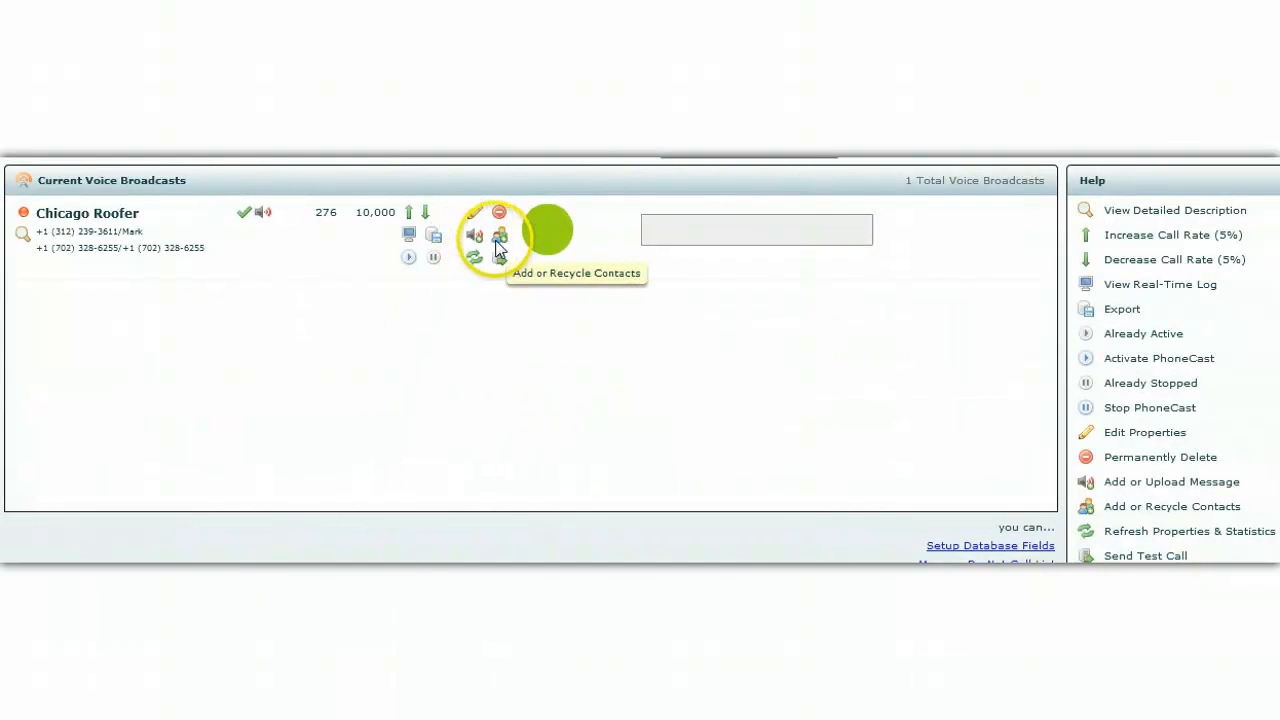
Begin adding contacts to Chicago Roofer, keeping the 'by Uploading a CSV File' source
click(500, 236)
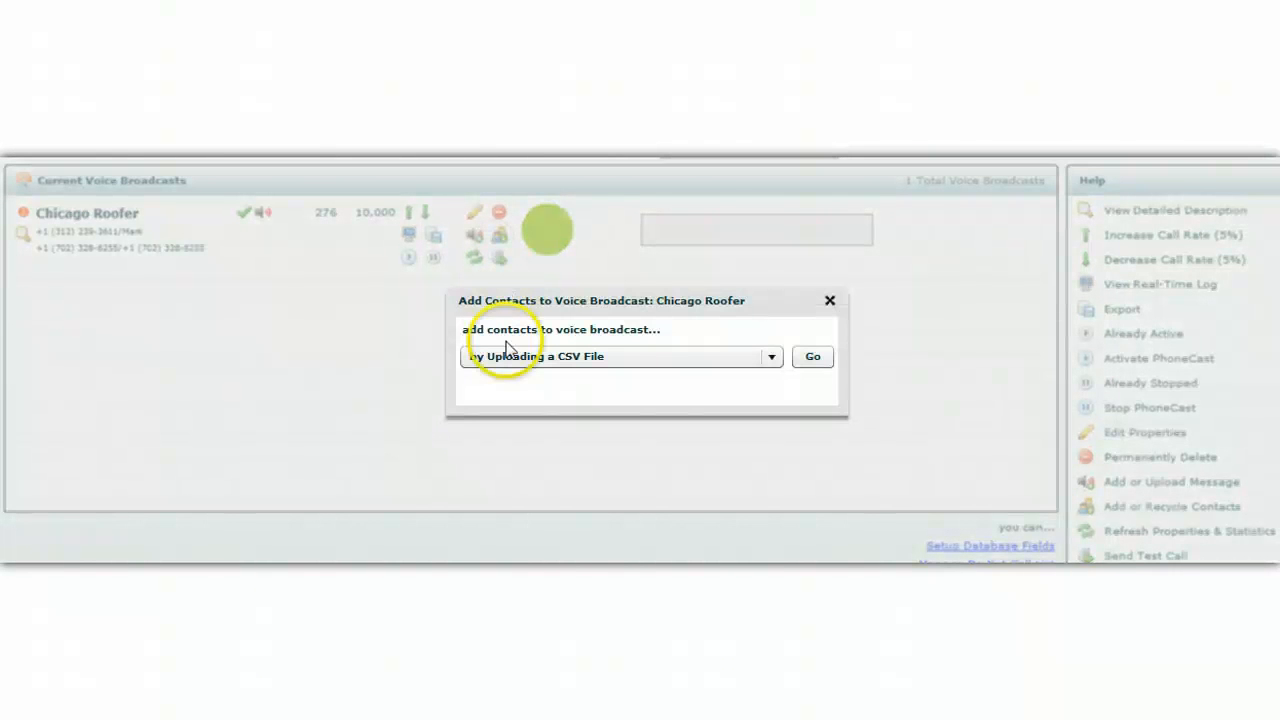
click(772, 356)
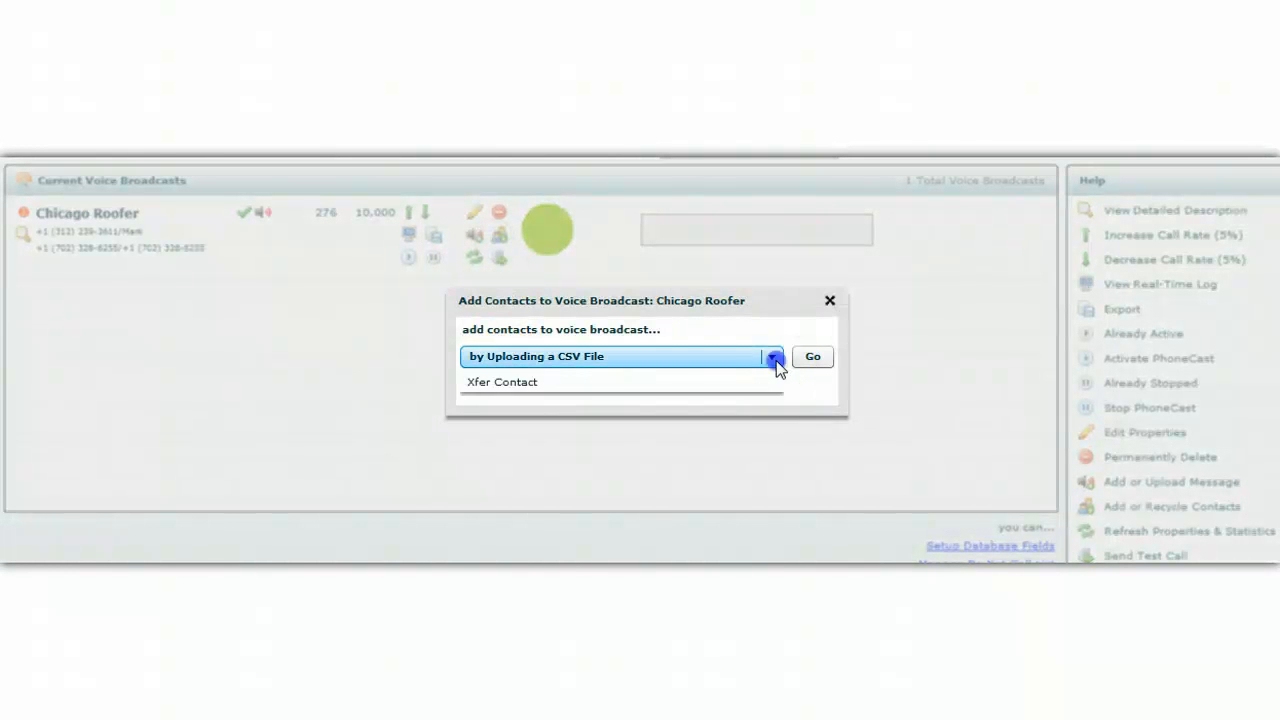
click(772, 356)
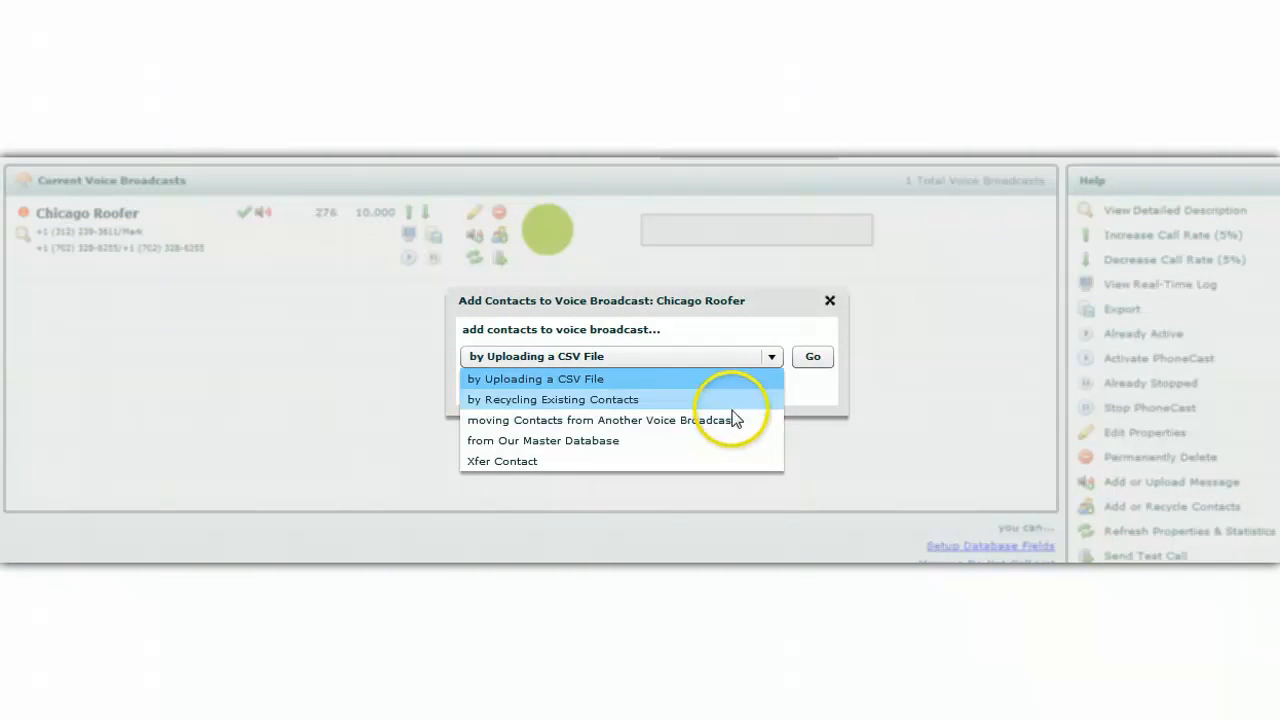
mouse_move(748, 408)
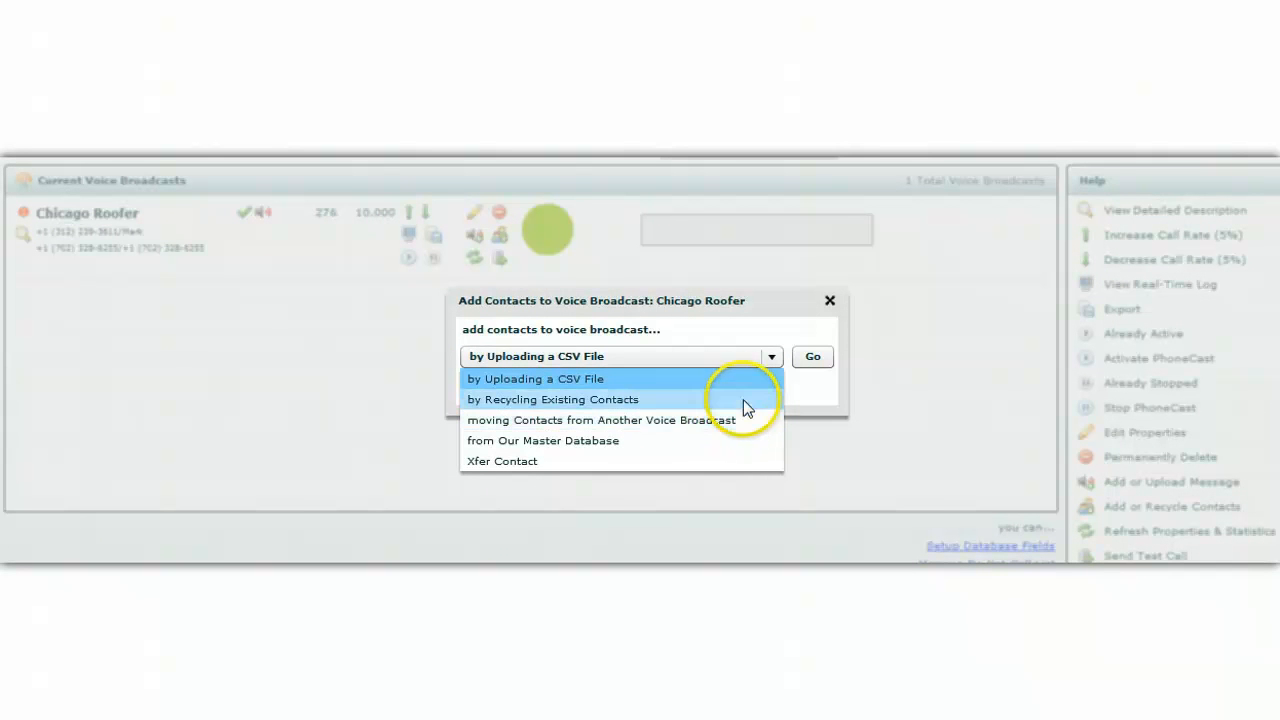
mouse_move(736, 424)
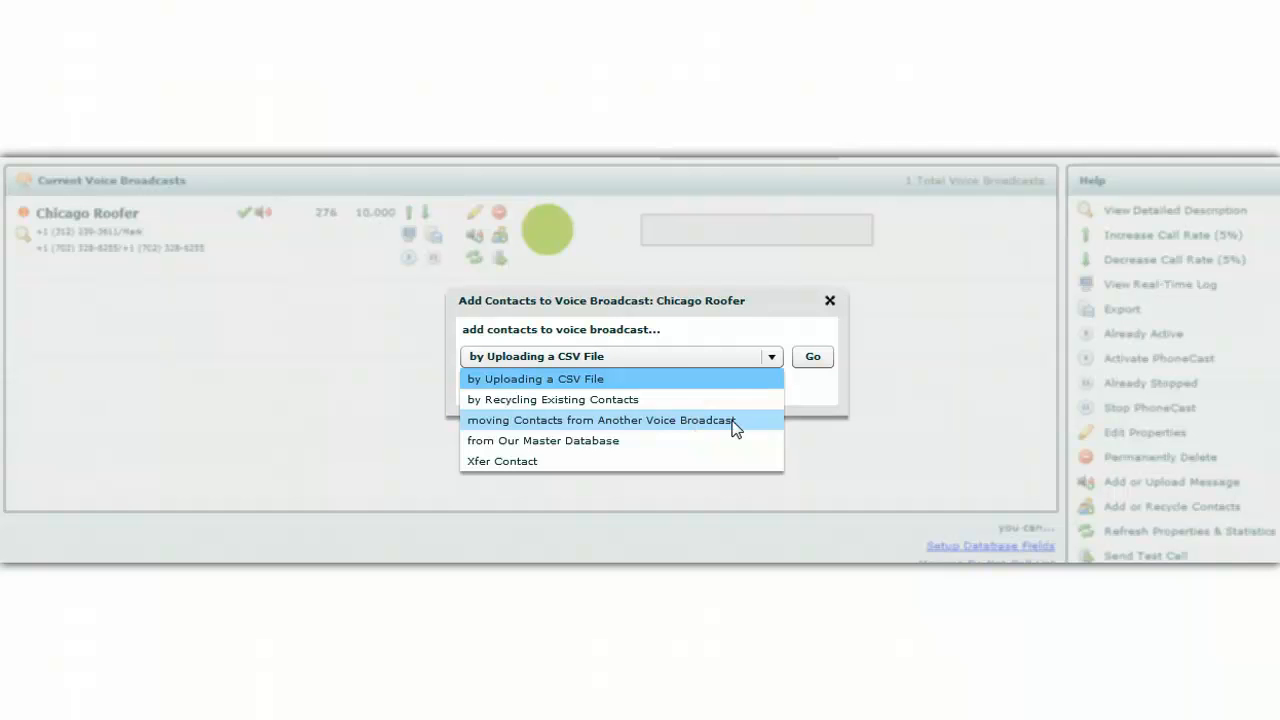
mouse_move(808, 370)
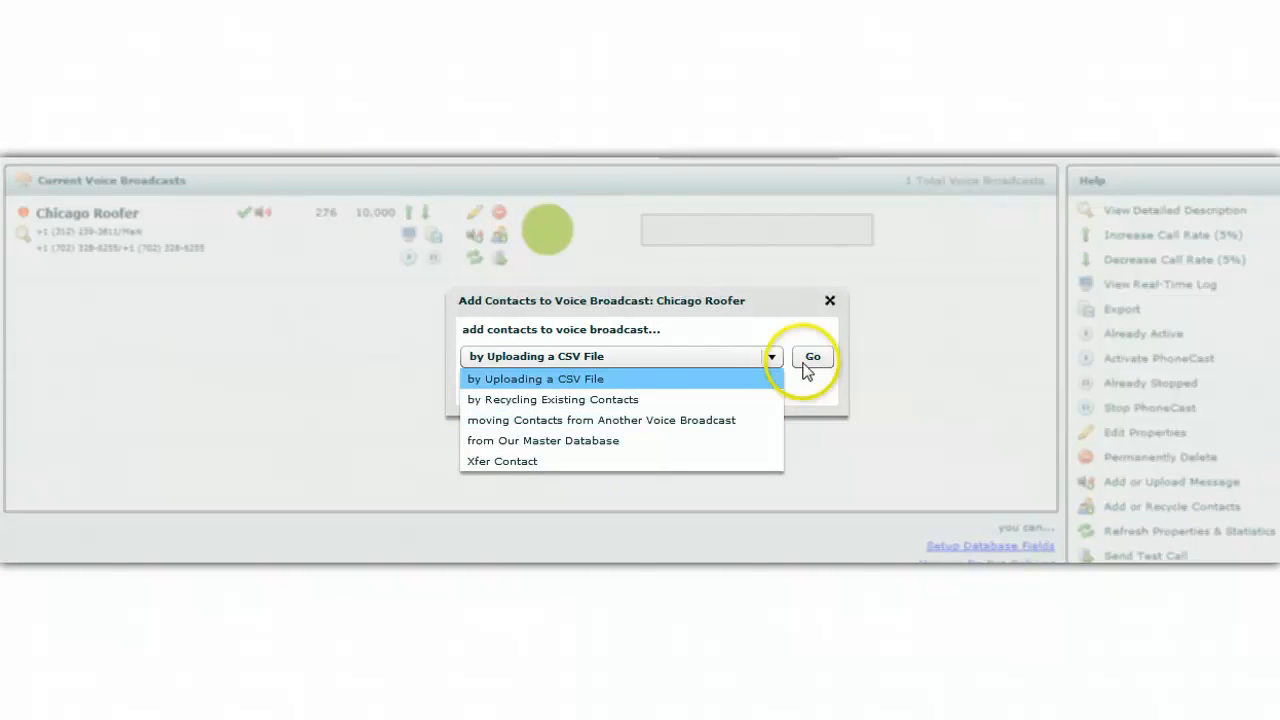
mouse_move(830, 300)
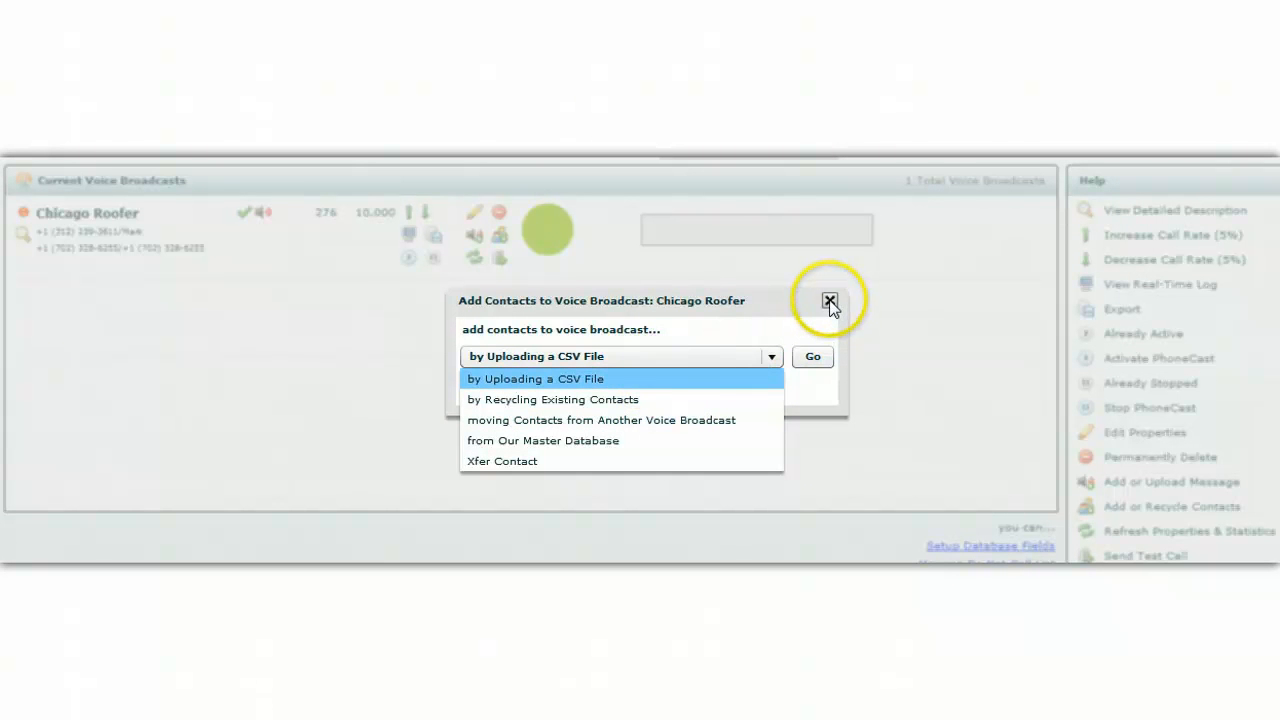
mouse_move(676, 420)
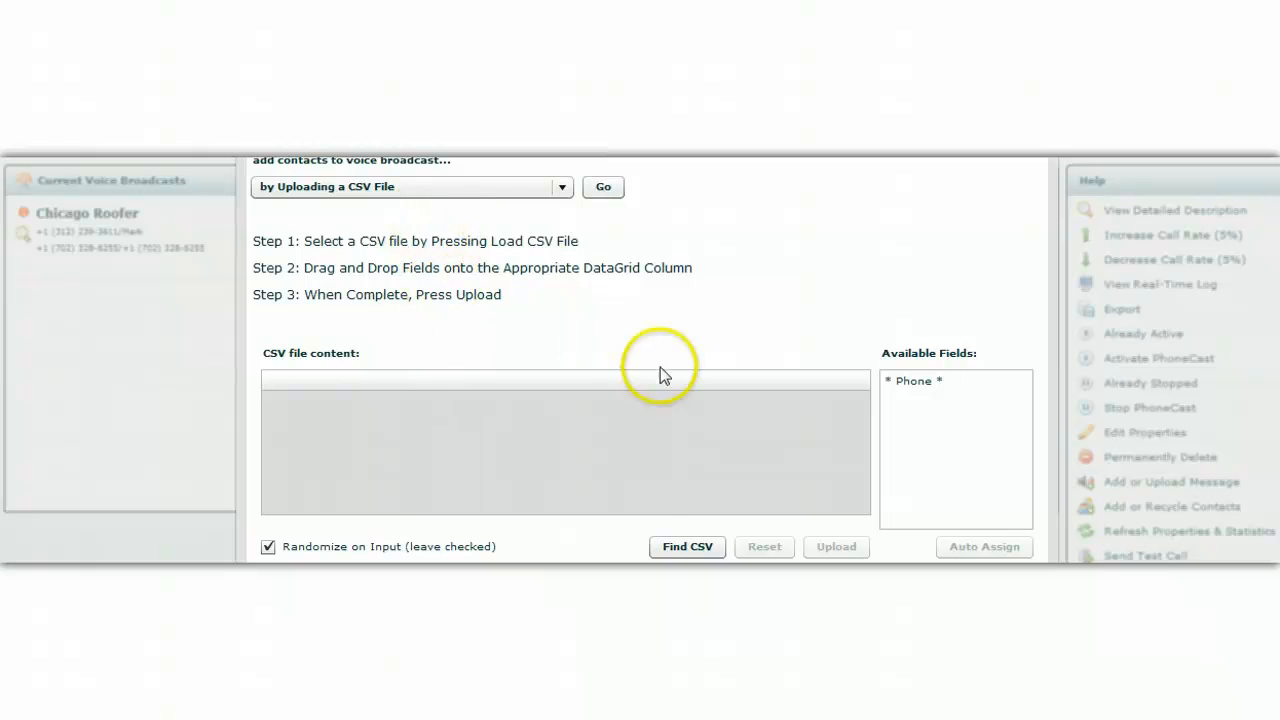
Load the contacts CSV and map its Phone column to the Phone field
click(688, 546)
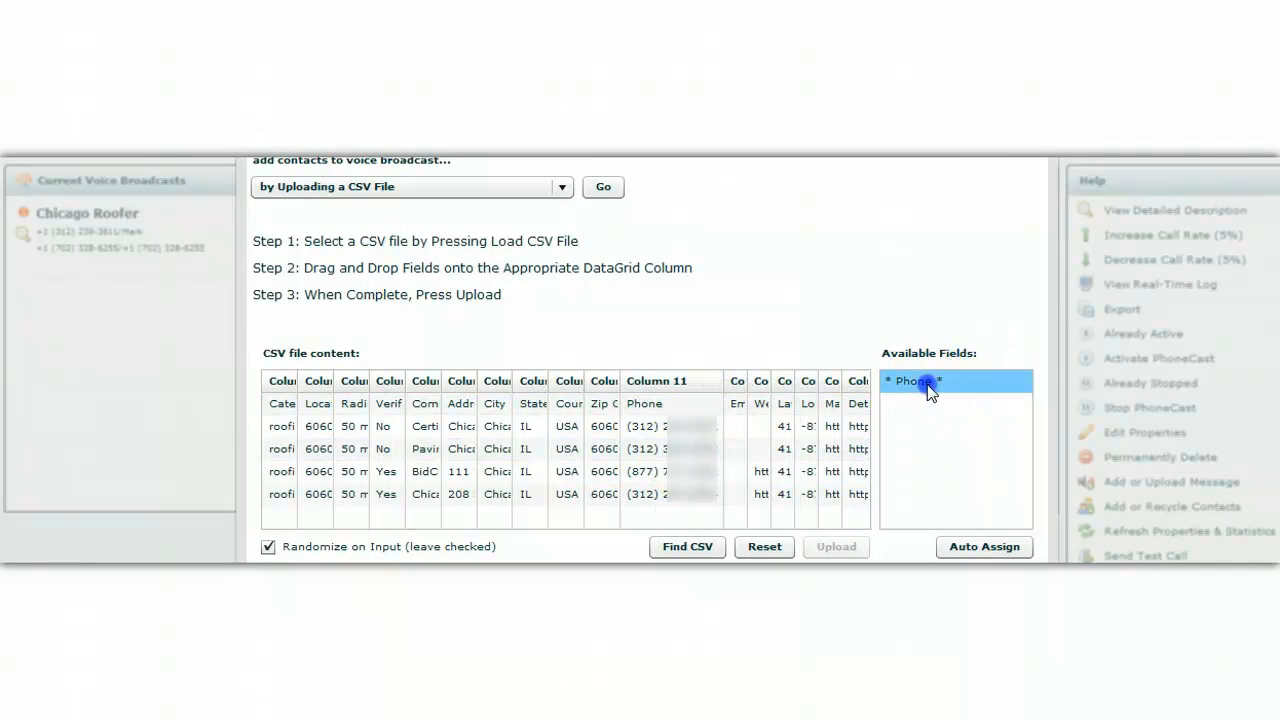
drag(924, 388, 656, 404)
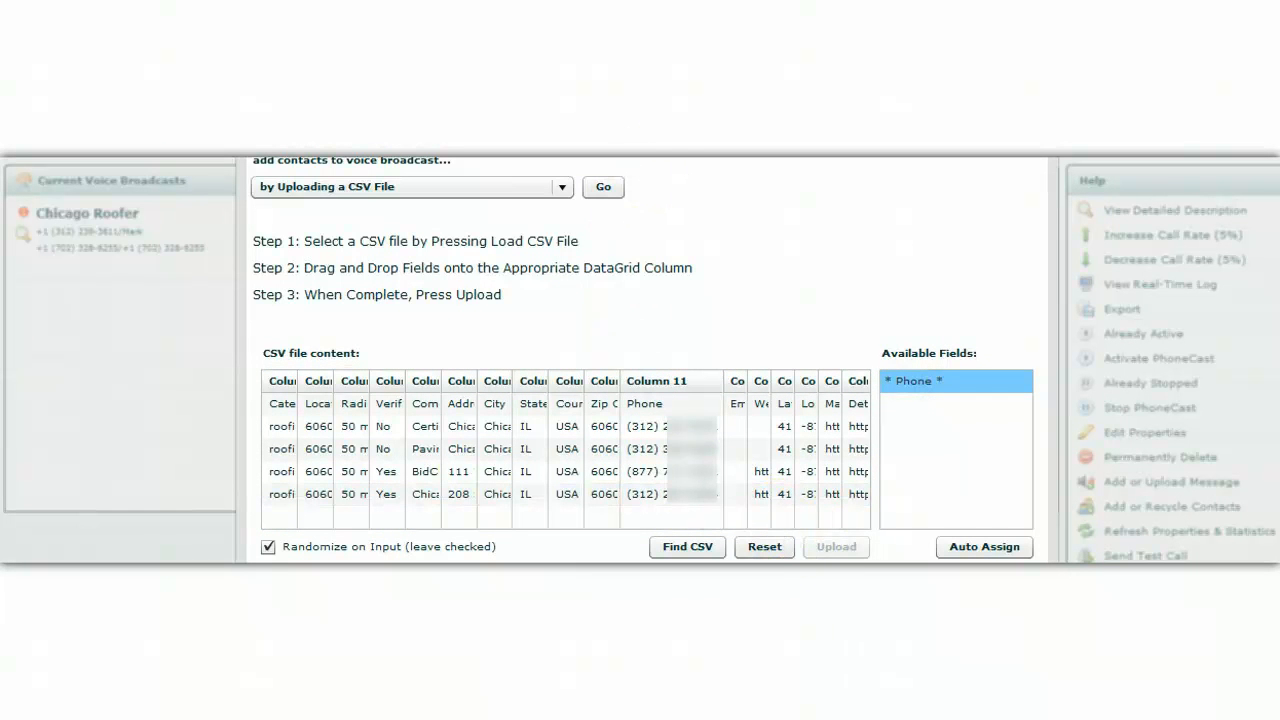
click(836, 546)
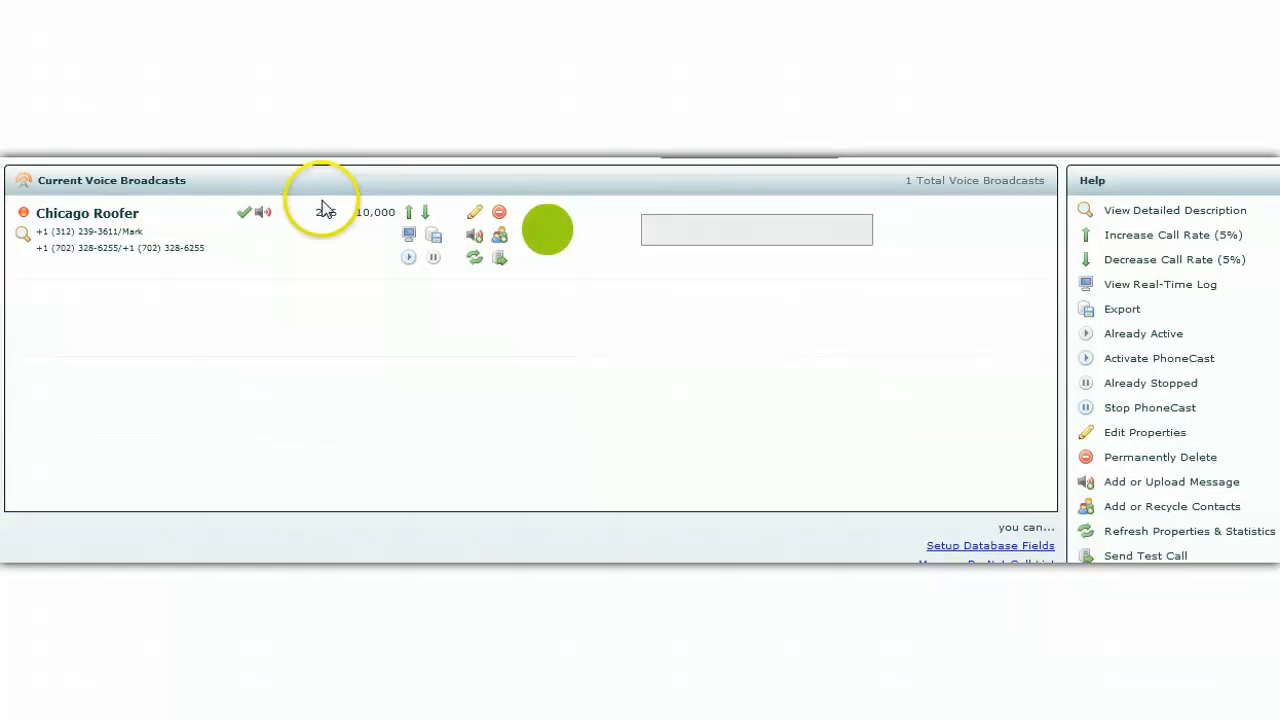
mouse_move(326, 212)
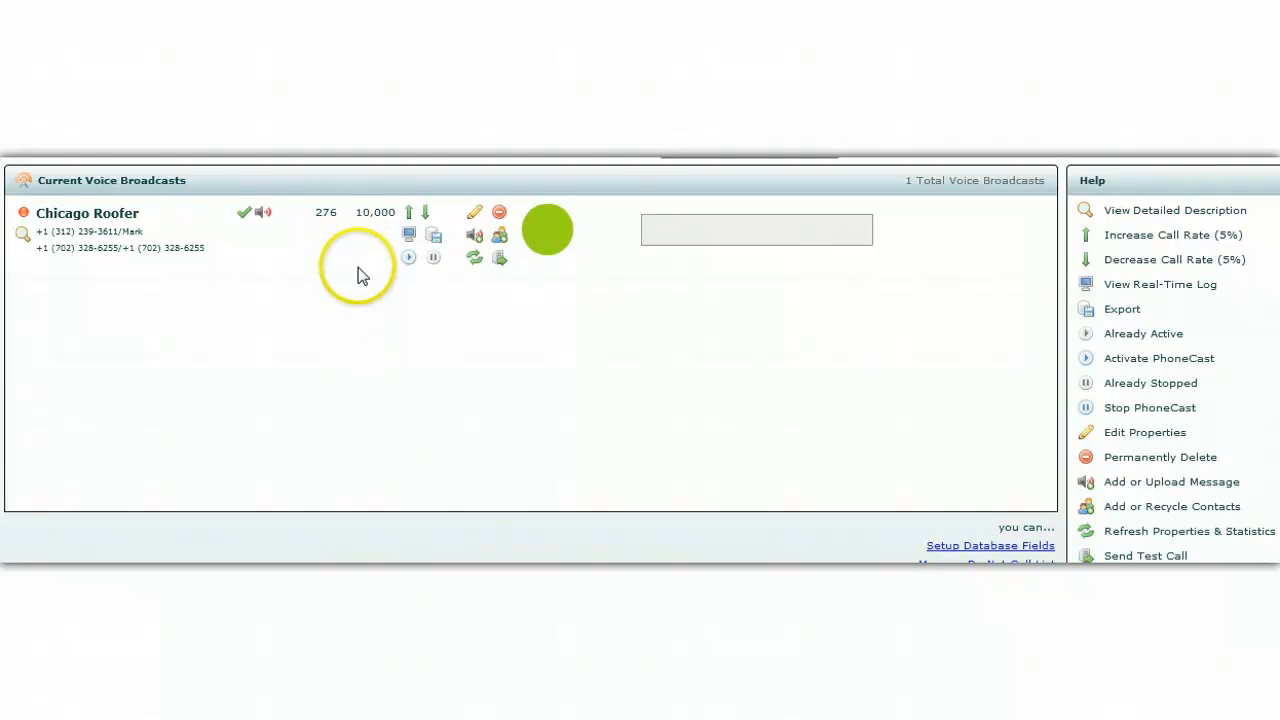
mouse_move(364, 276)
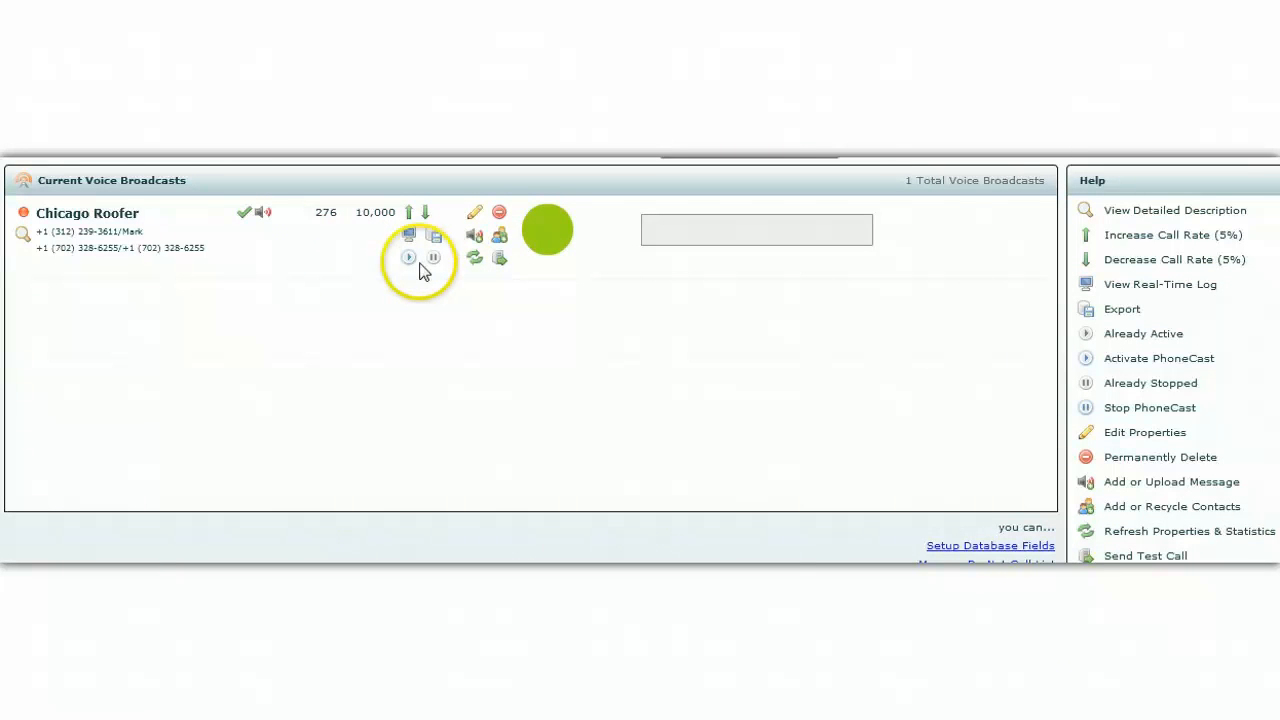
mouse_move(408, 258)
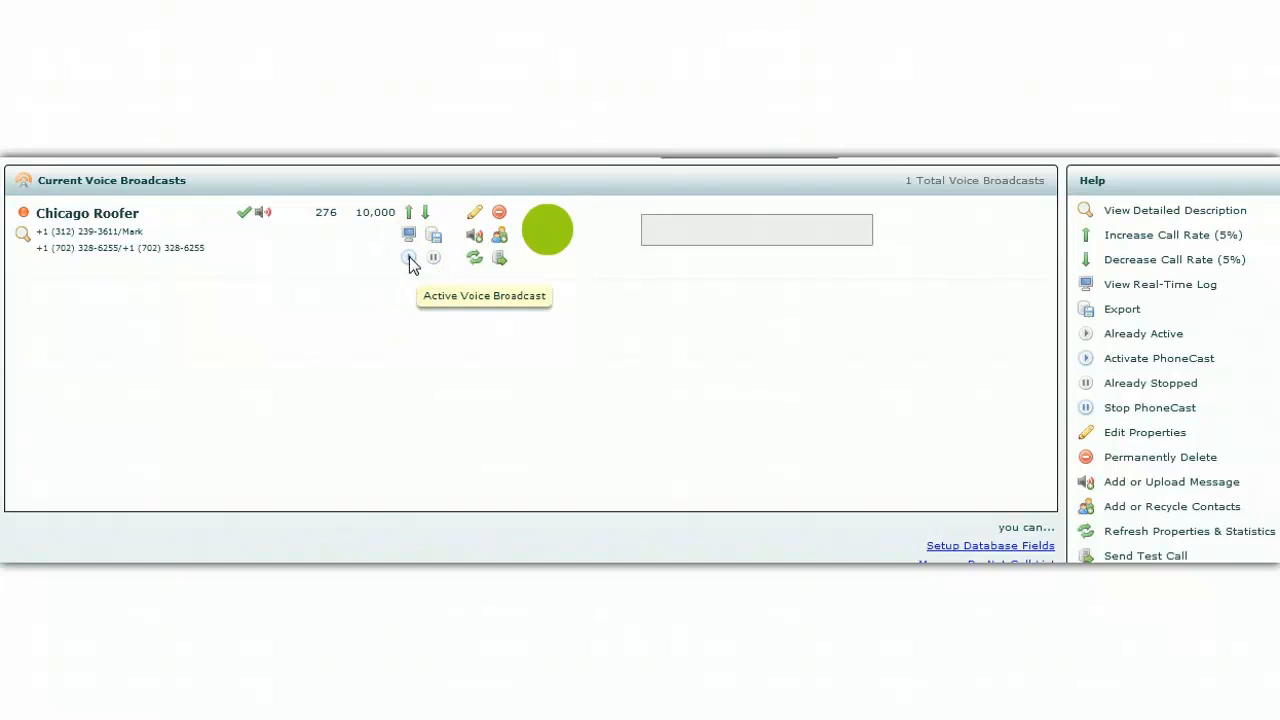
Activate the Chicago Roofer broadcast so it begins dialing its 276 contacts
click(408, 256)
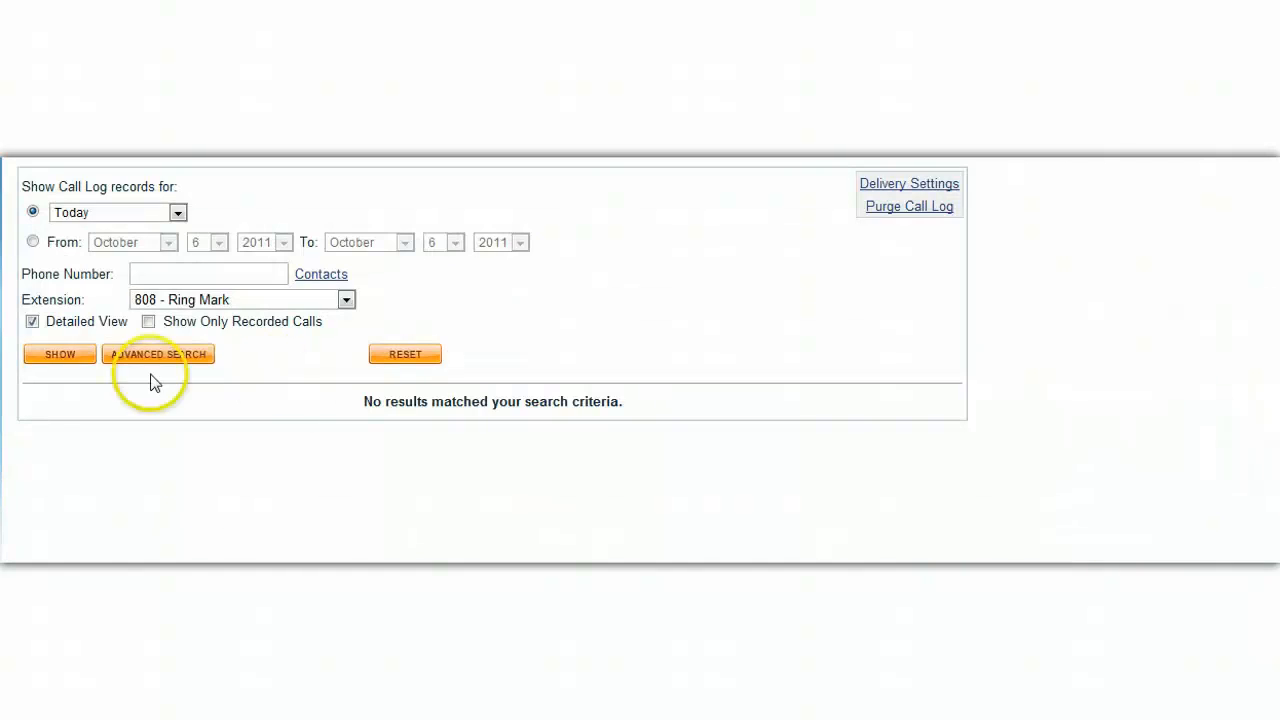
Show today's call records for extension 808 and look down the list of lead calls
click(60, 354)
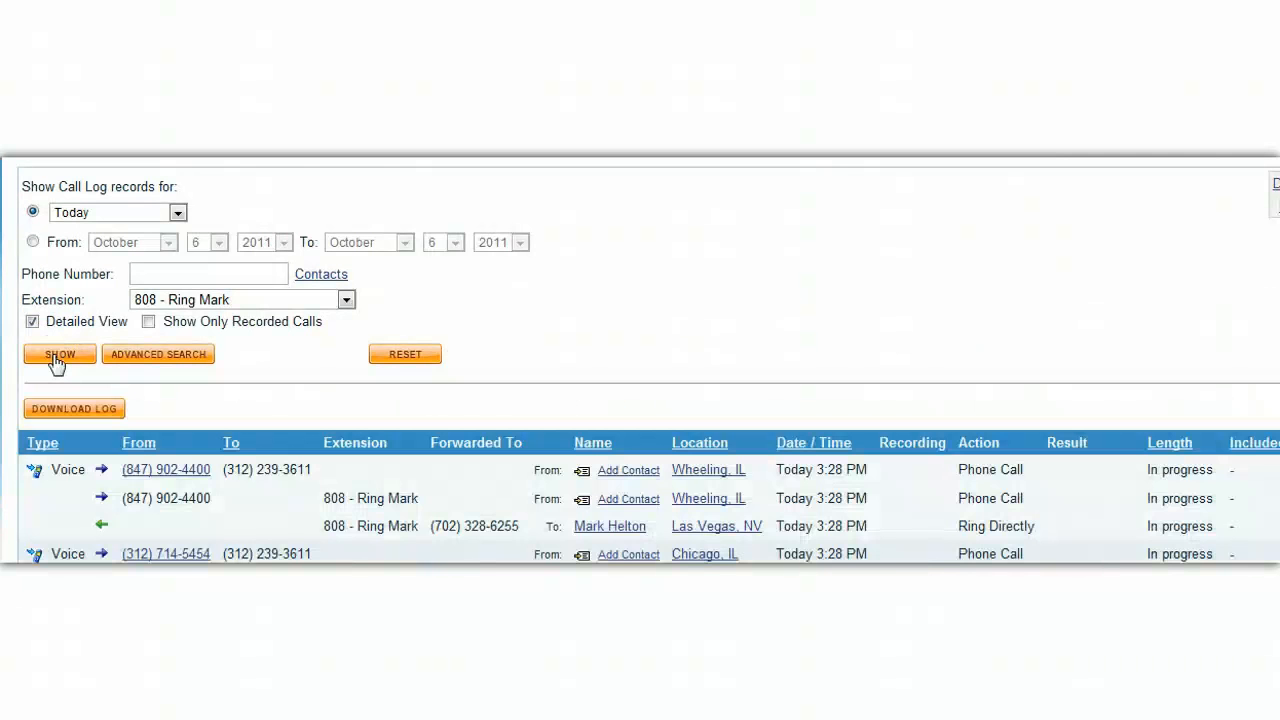
click(60, 354)
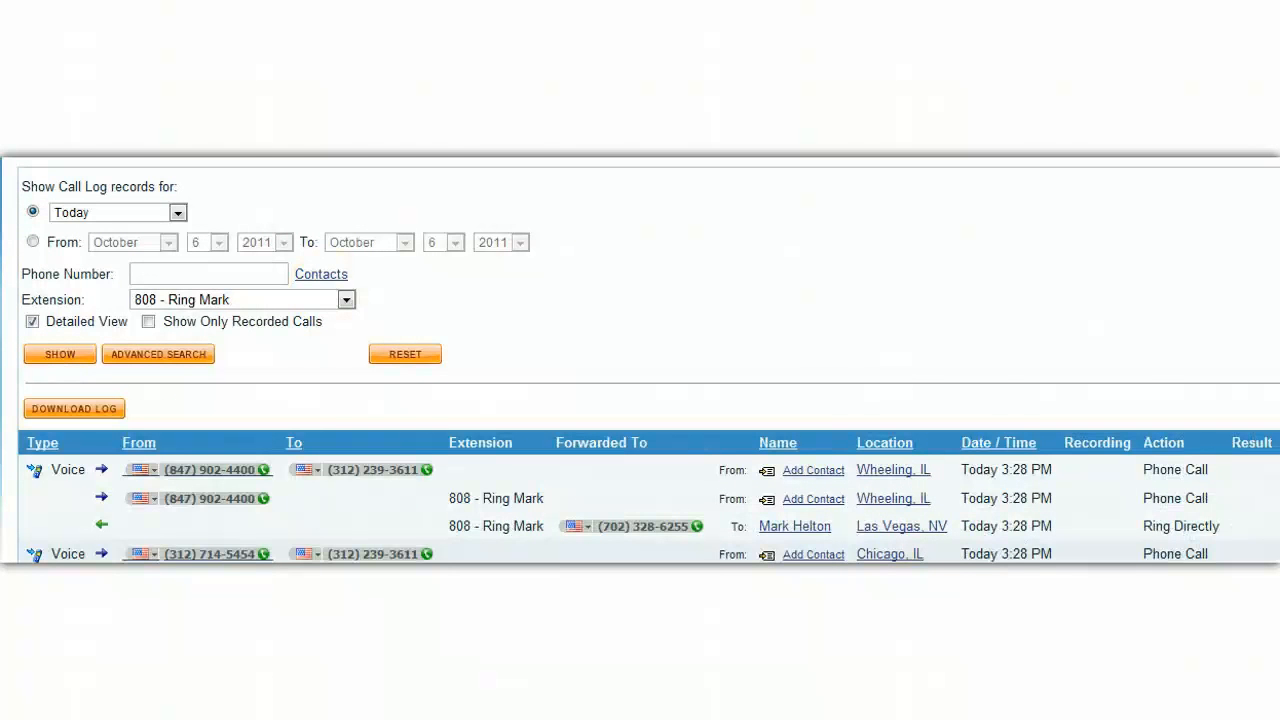
scroll(down, 3)
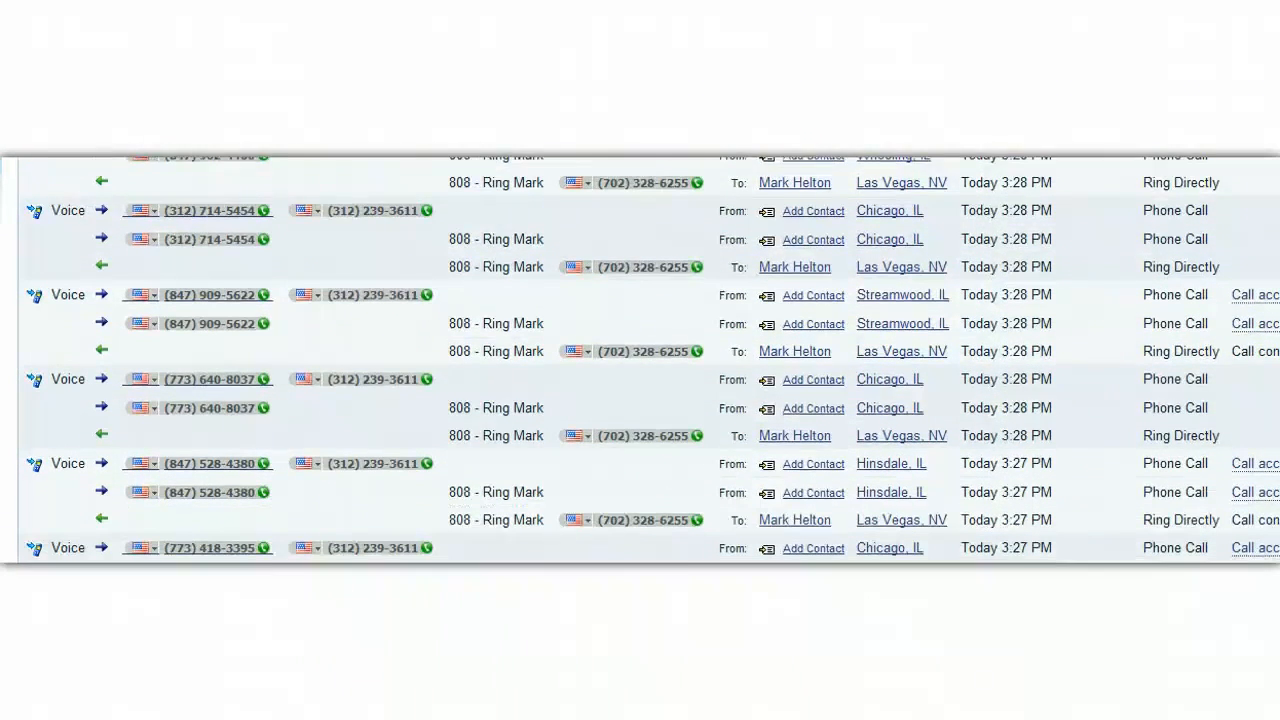
scroll(down, 3)
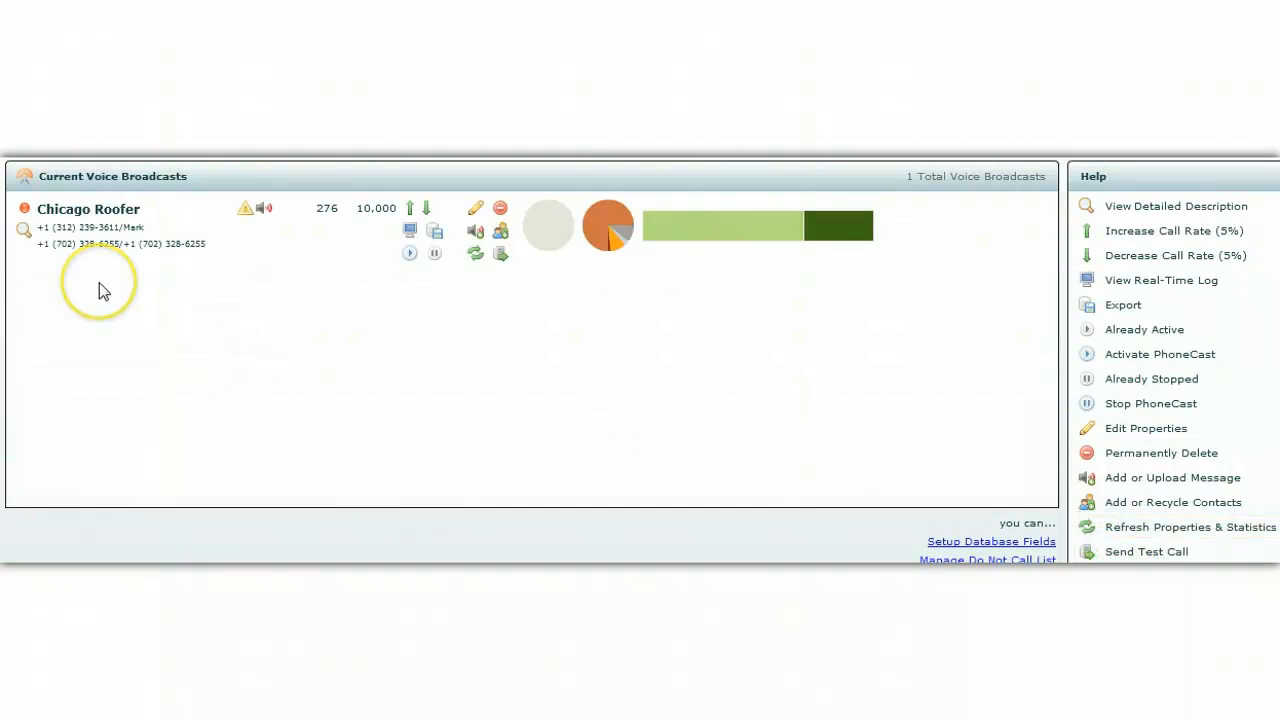
mouse_move(204, 288)
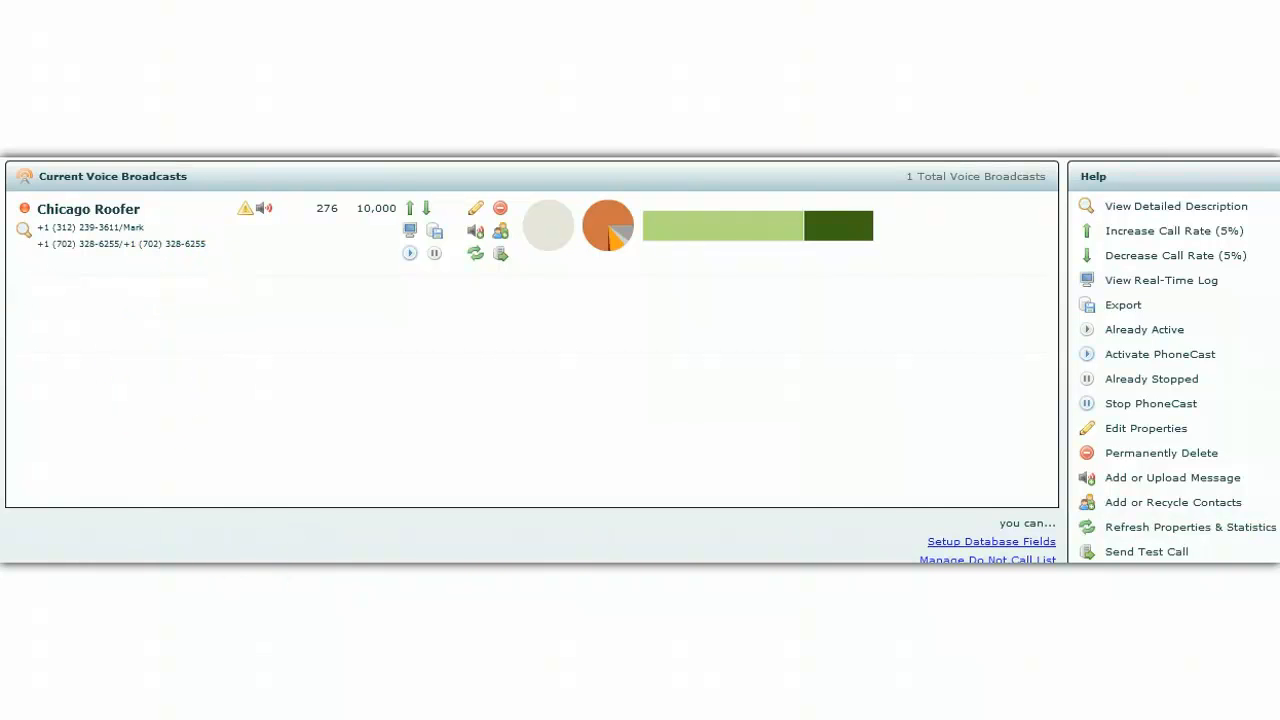
Refresh Chicago Roofer's properties and statistics to display its call progress charts
click(1160, 280)
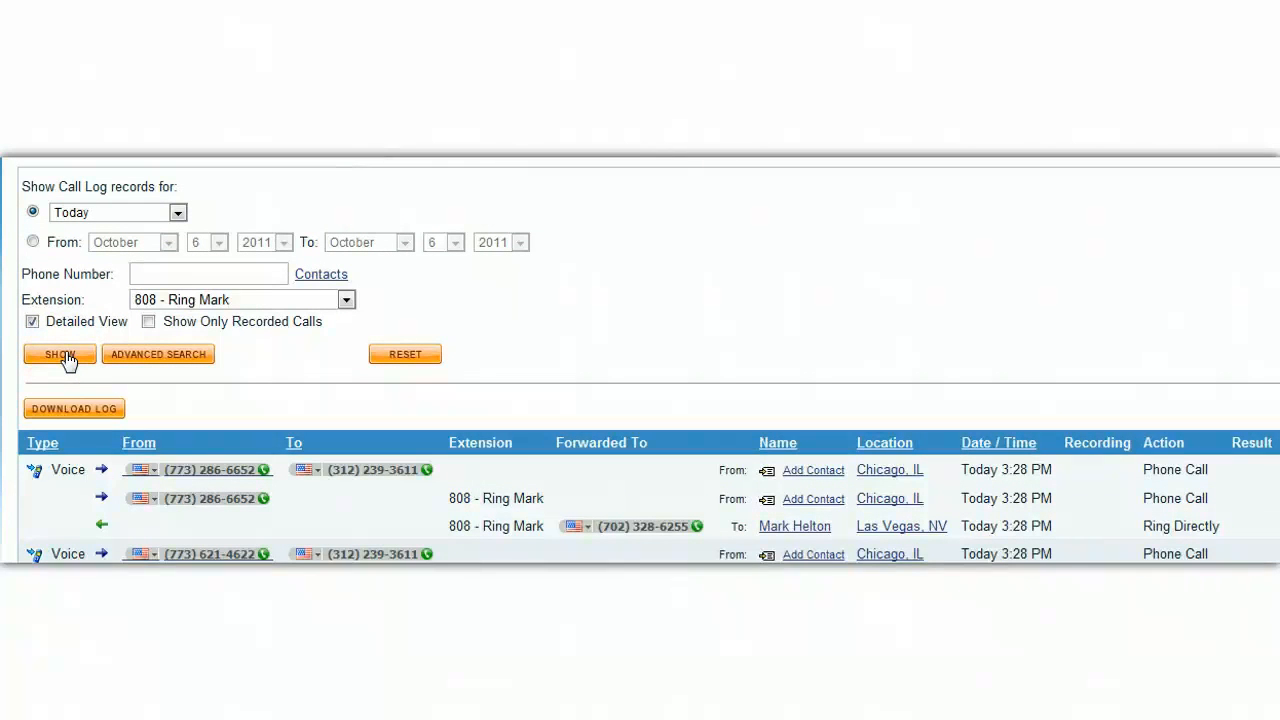
click(60, 354)
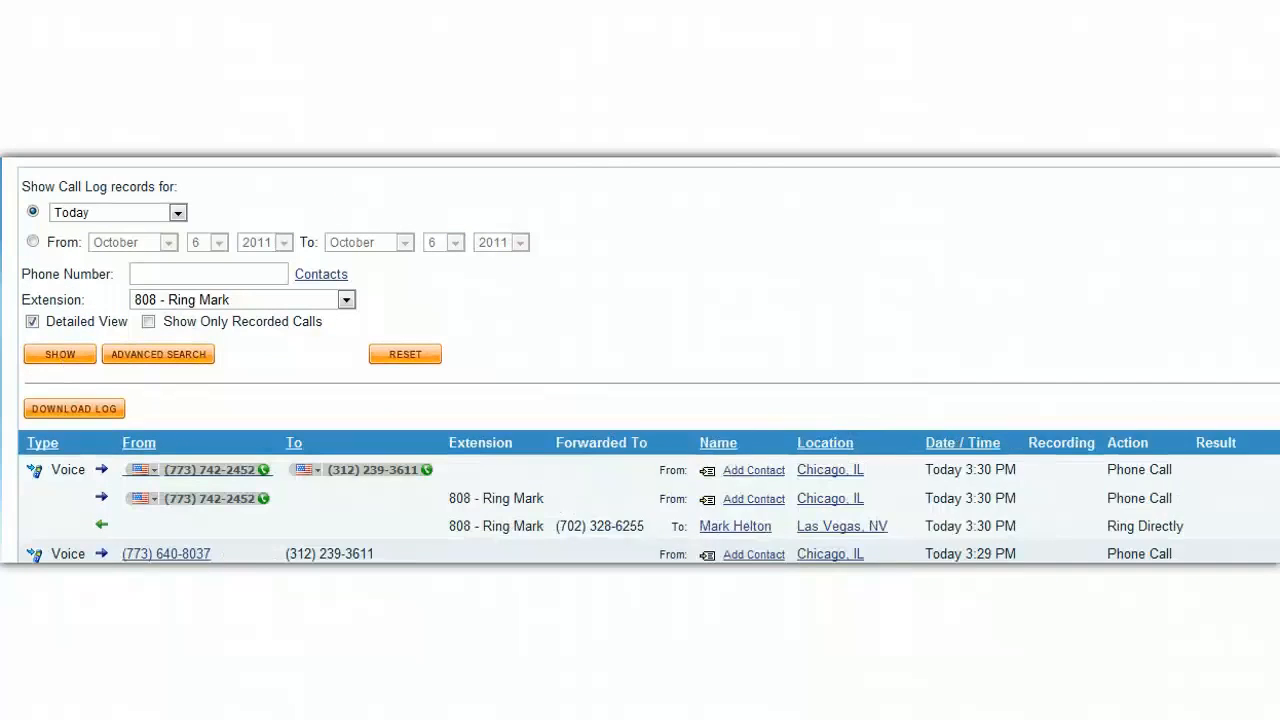
scroll(down, 3)
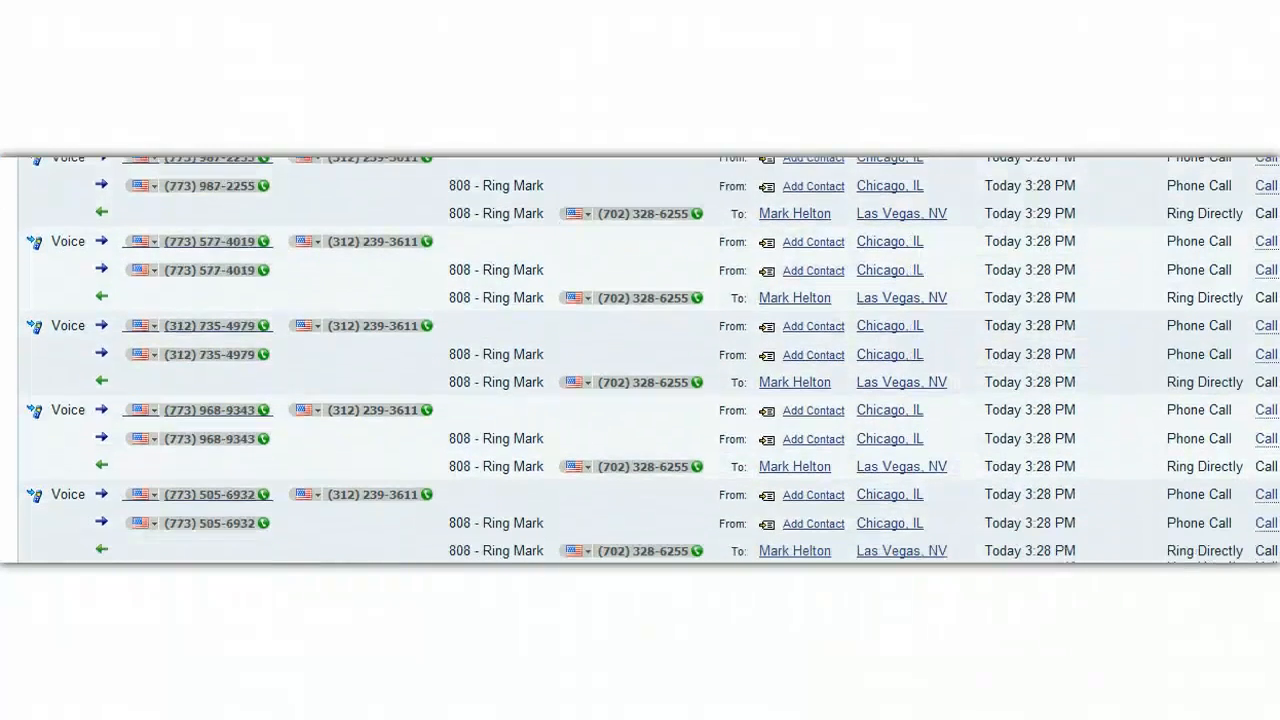
scroll(down, 3)
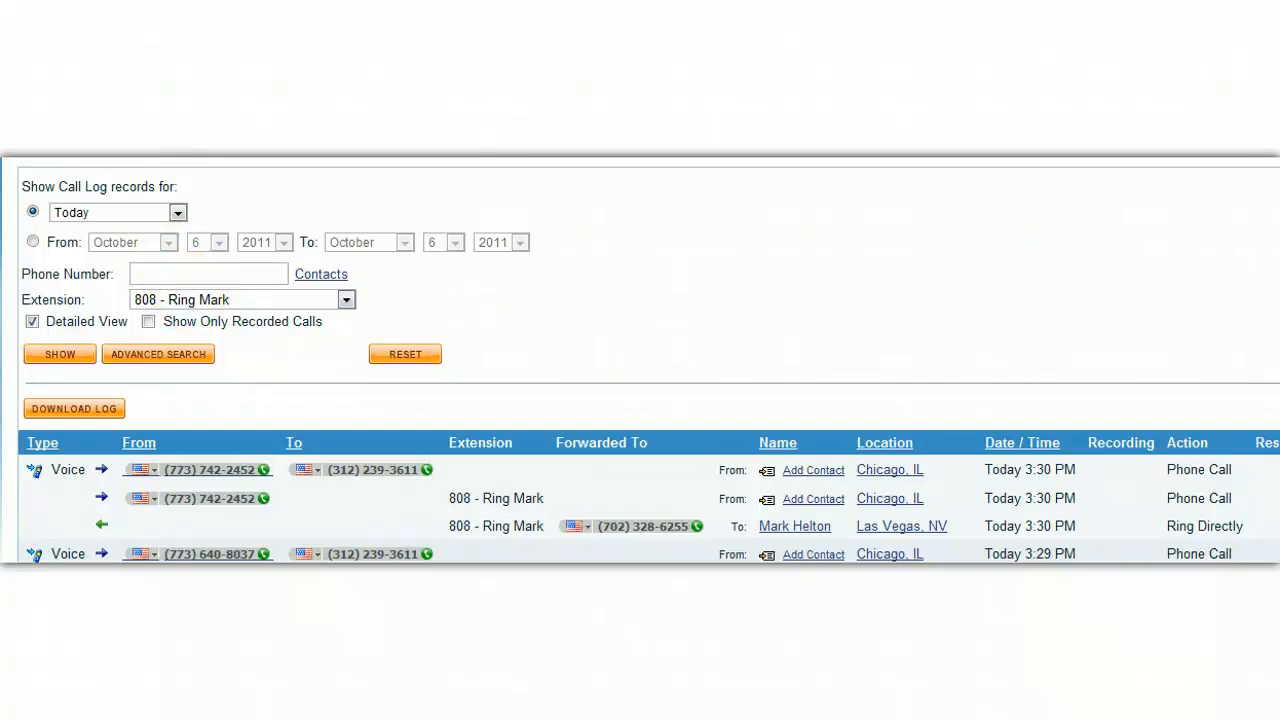
scroll(down, 3)
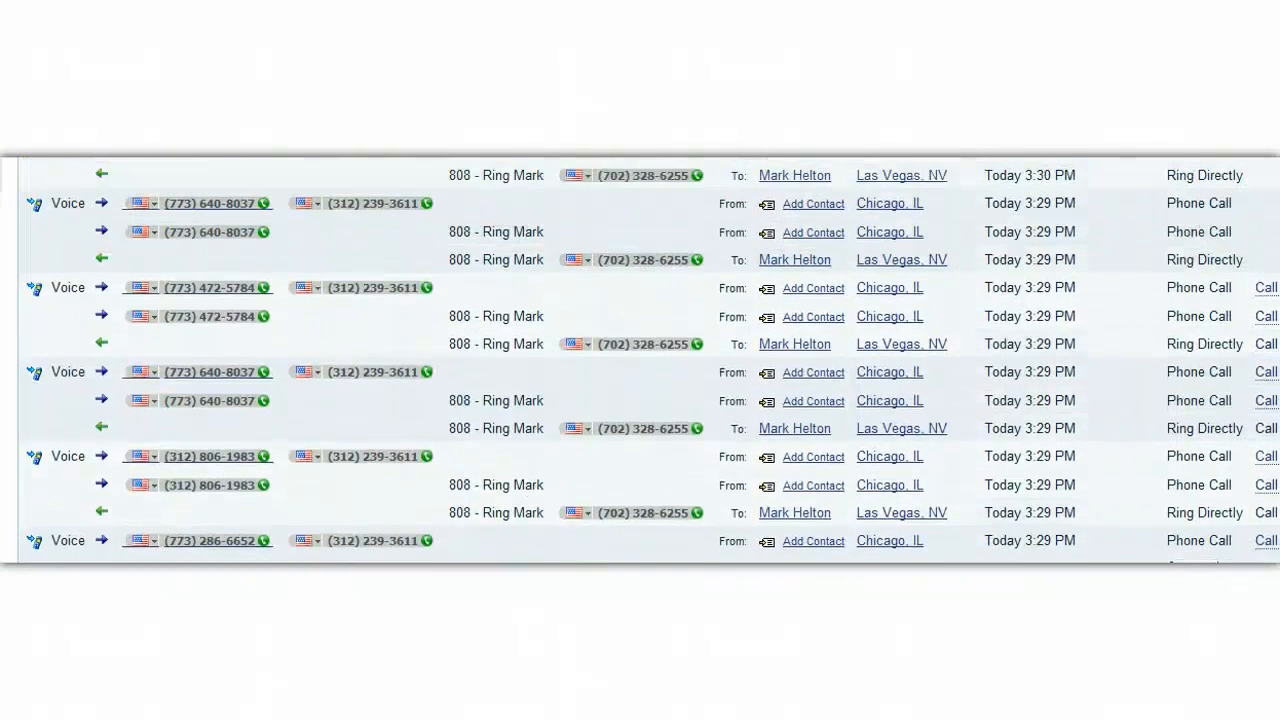
scroll(down, 3)
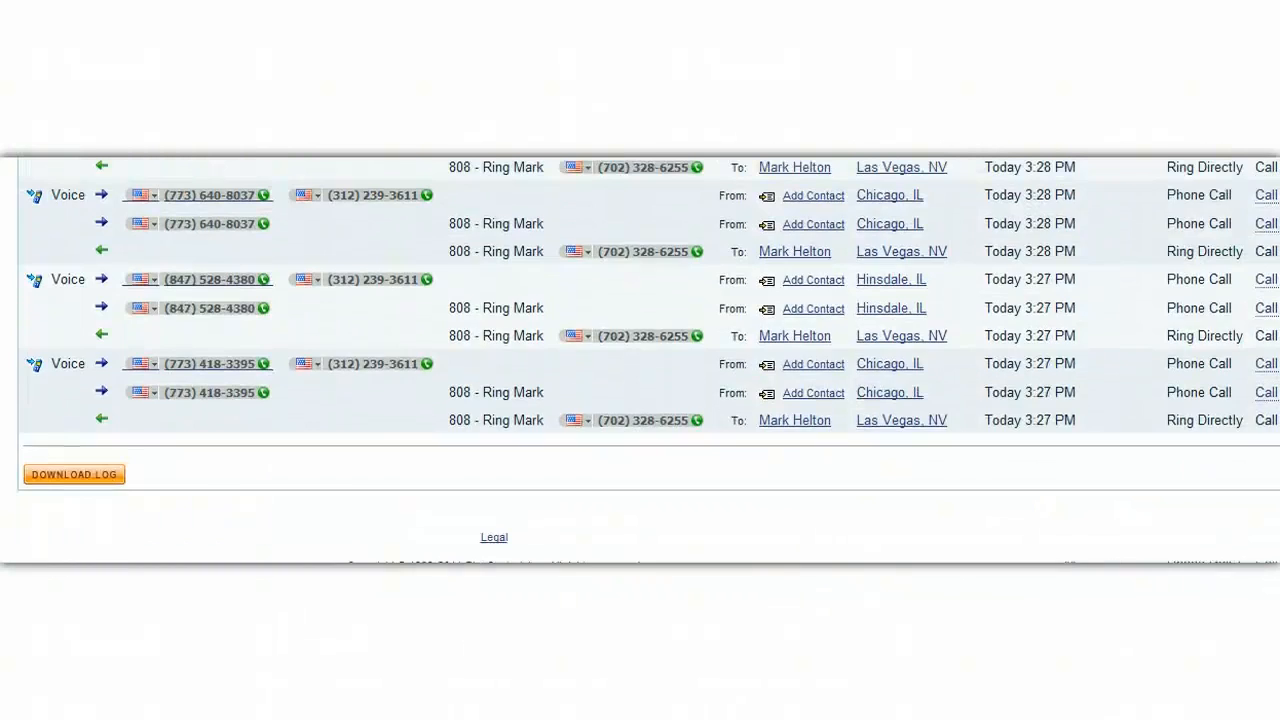
scroll(down, 3)
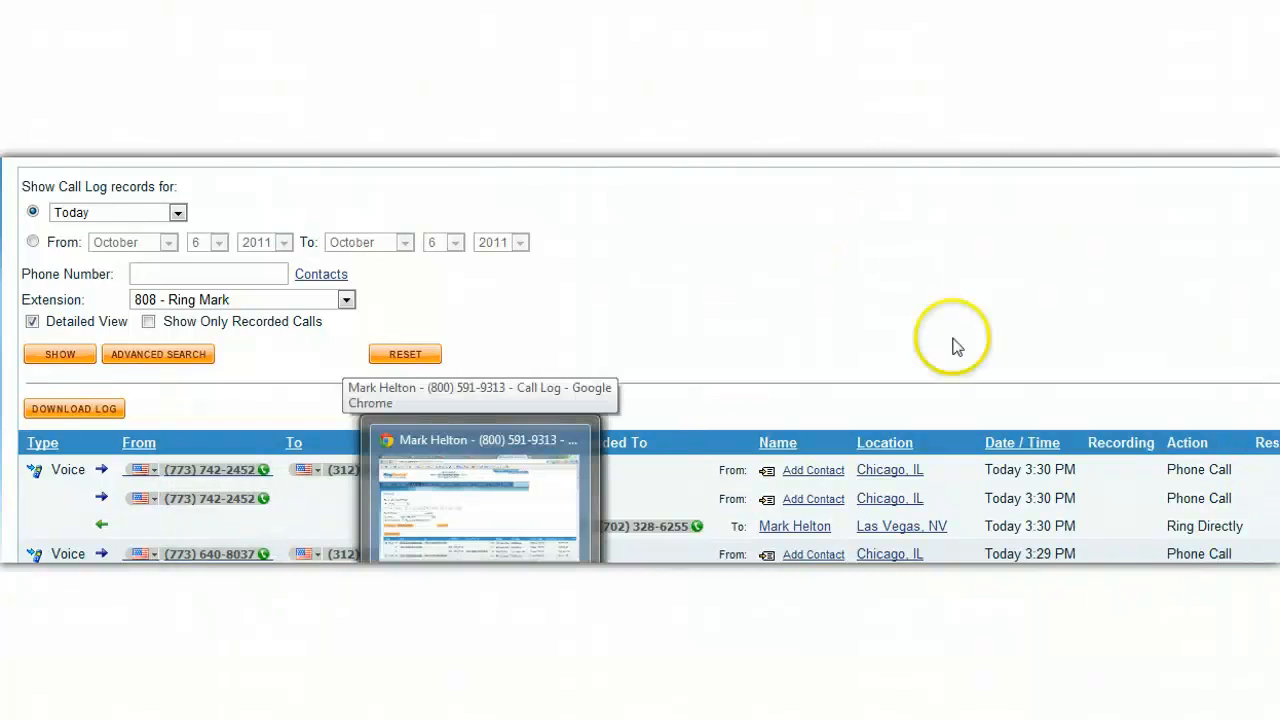
mouse_move(1132, 292)
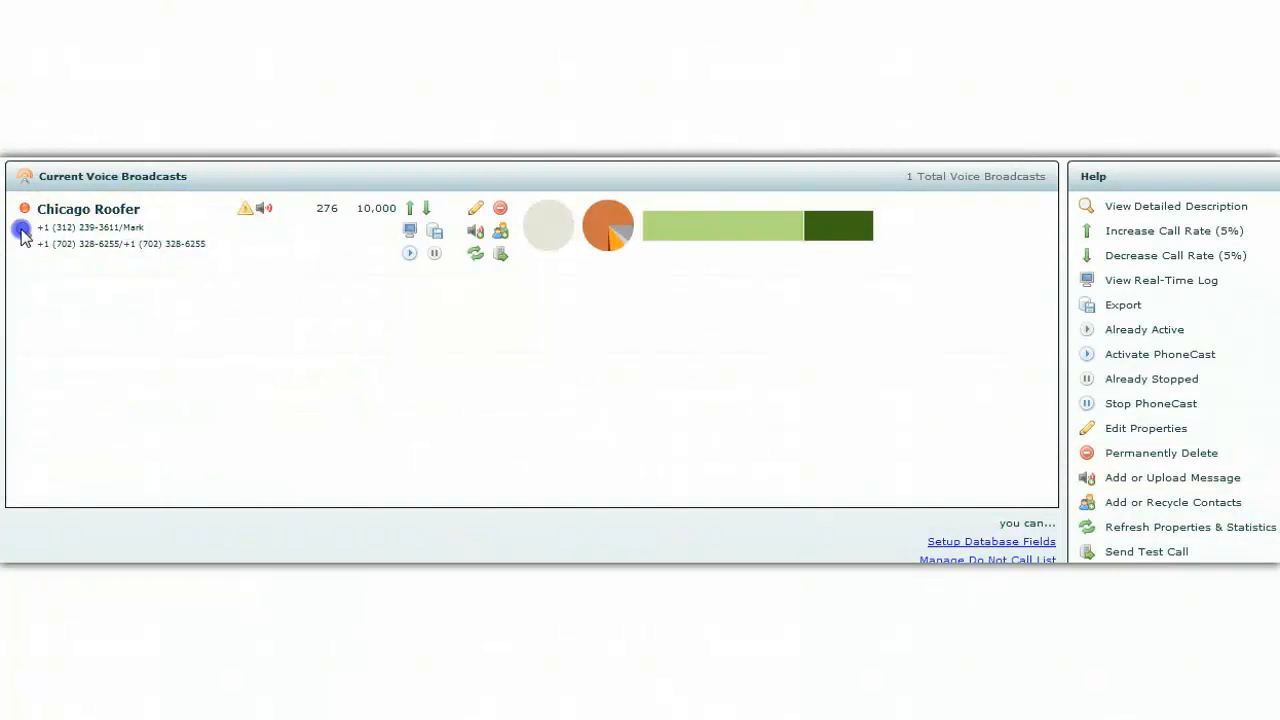
View Chicago Roofer's detailed stats: 278 calls, 207 answered (75%), $1.58 total cost
click(22, 230)
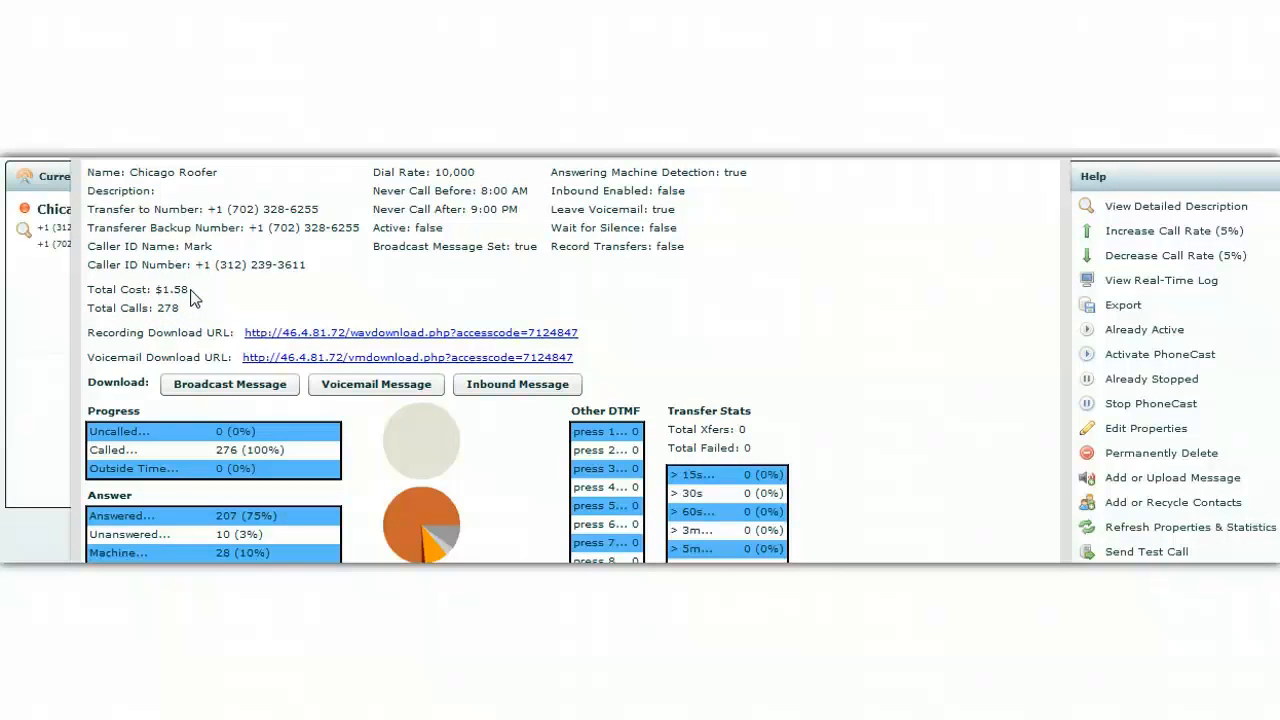
scroll(down, 3)
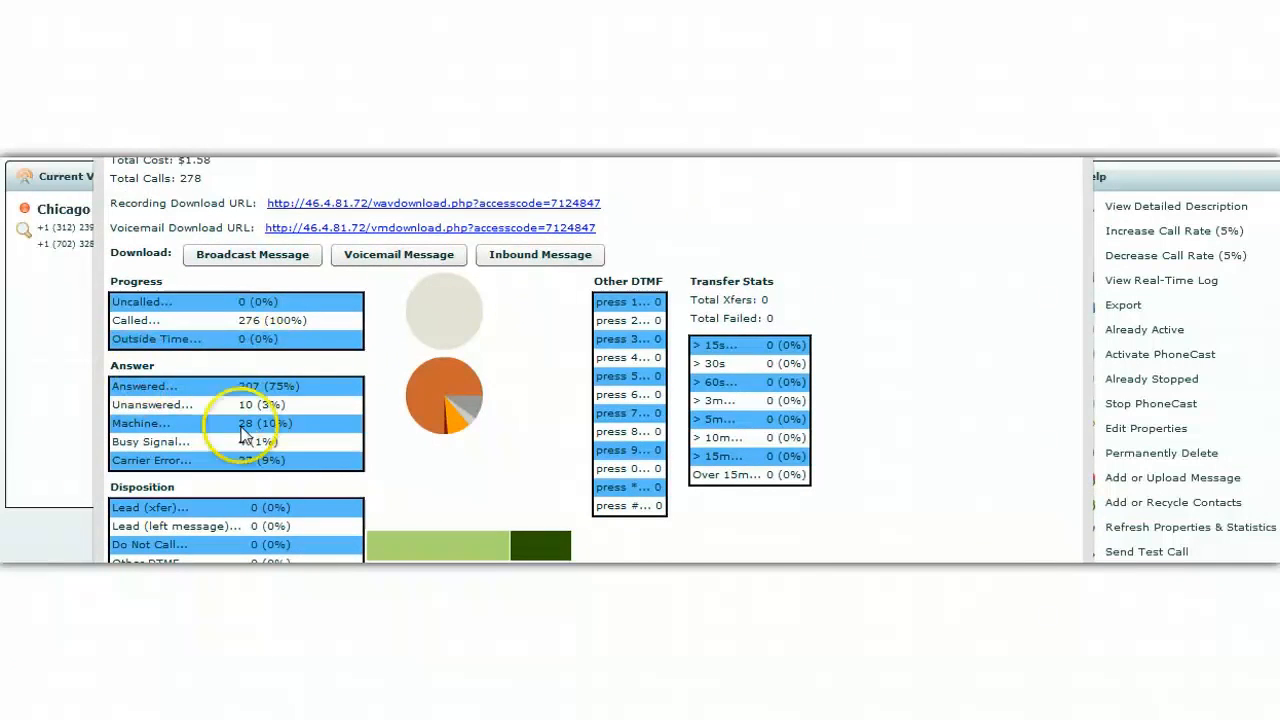
mouse_move(256, 388)
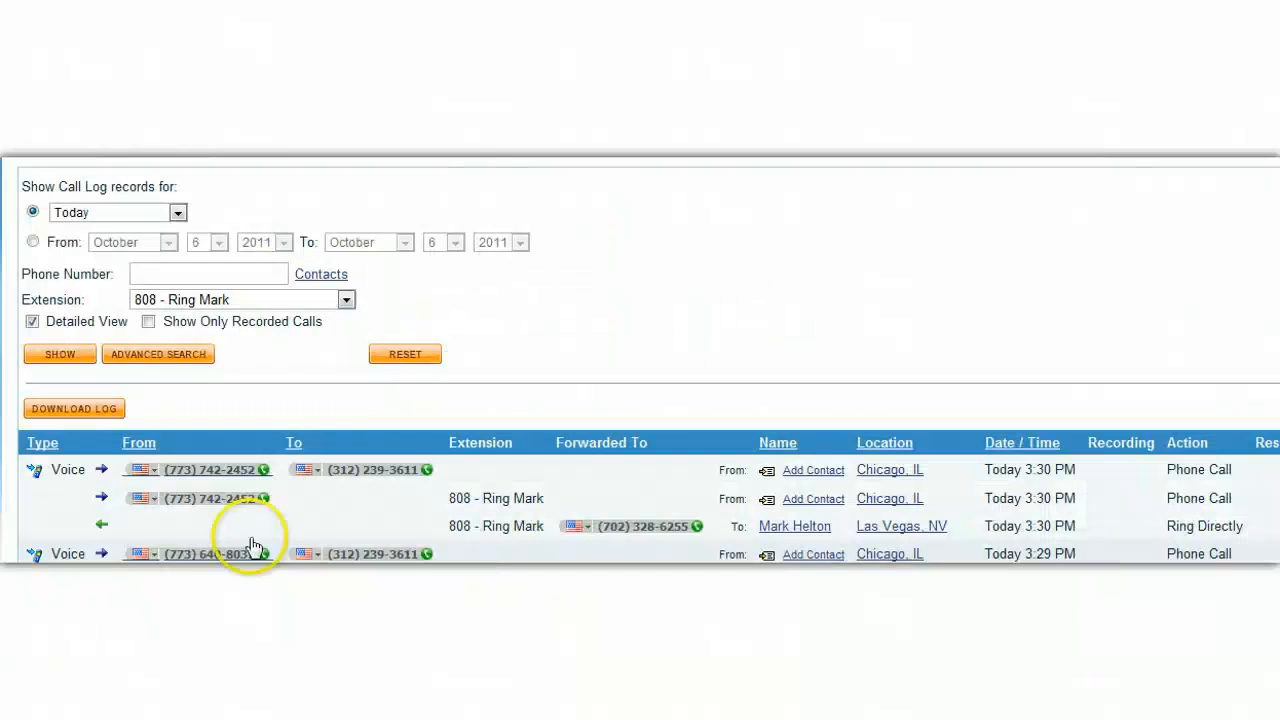
Scroll through the 3:27–3:30 PM lead calls in RingCentral's call log
scroll(down, 3)
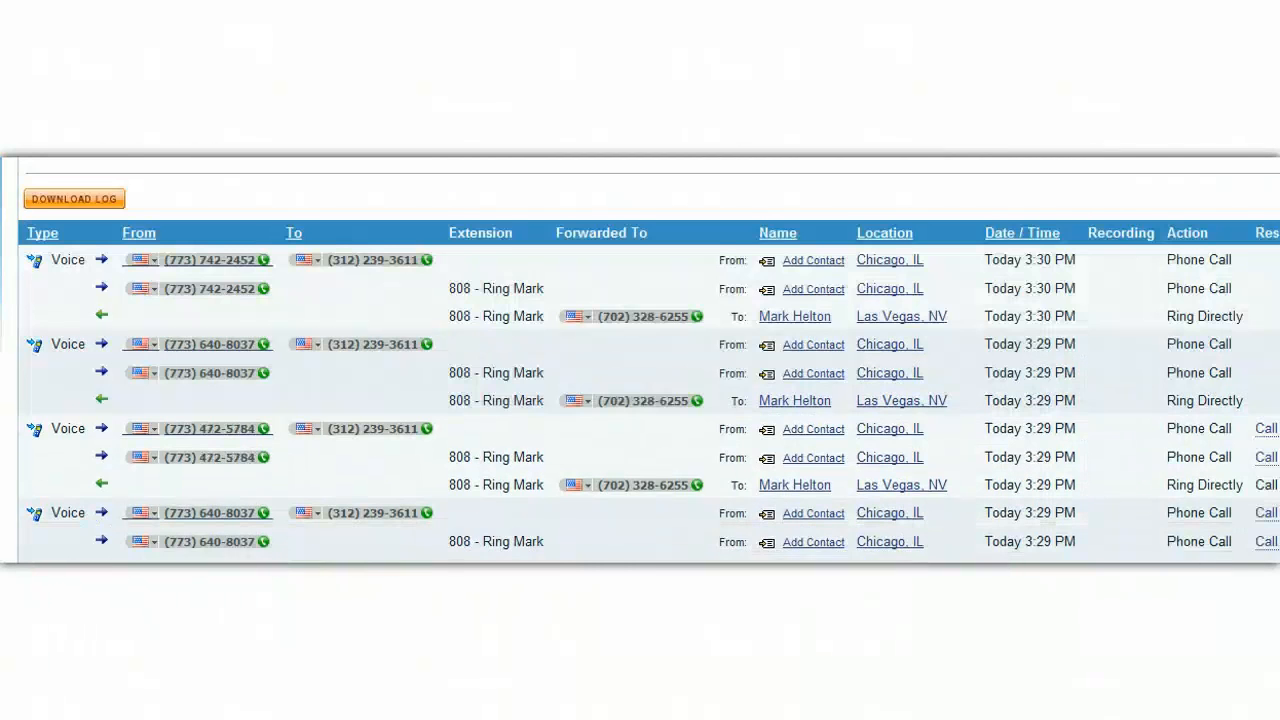
scroll(down, 3)
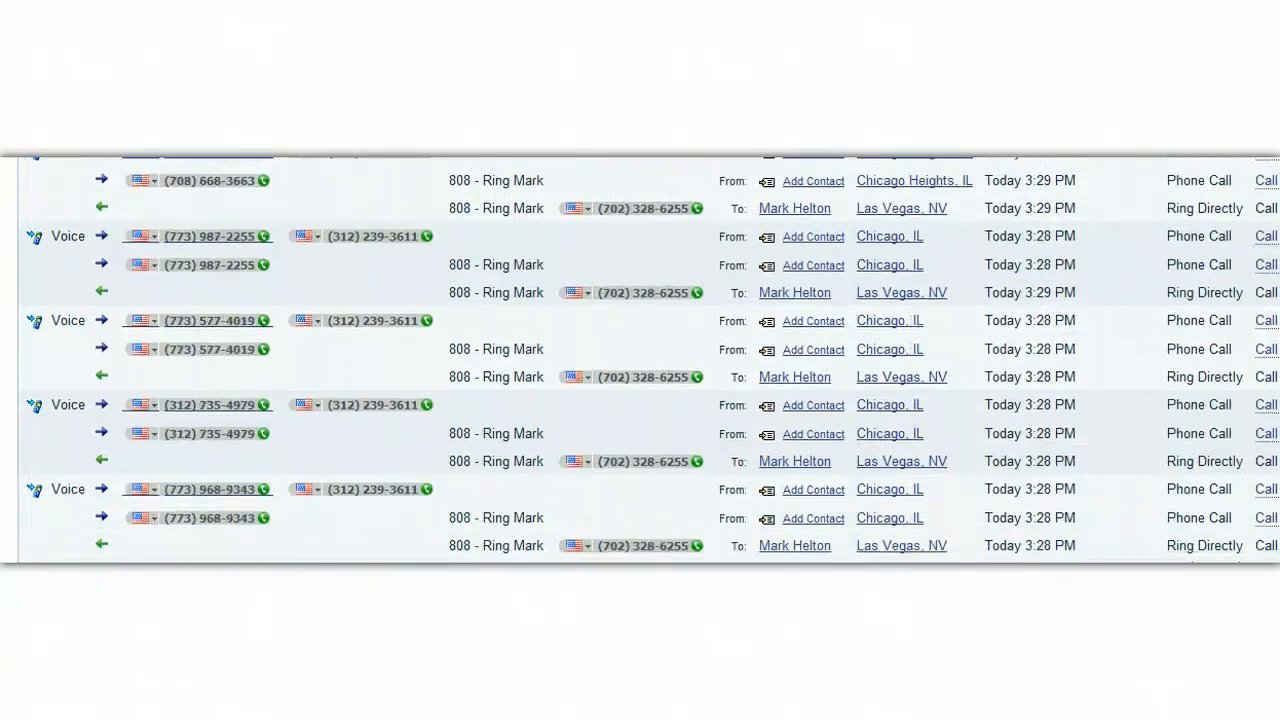
scroll(down, 3)
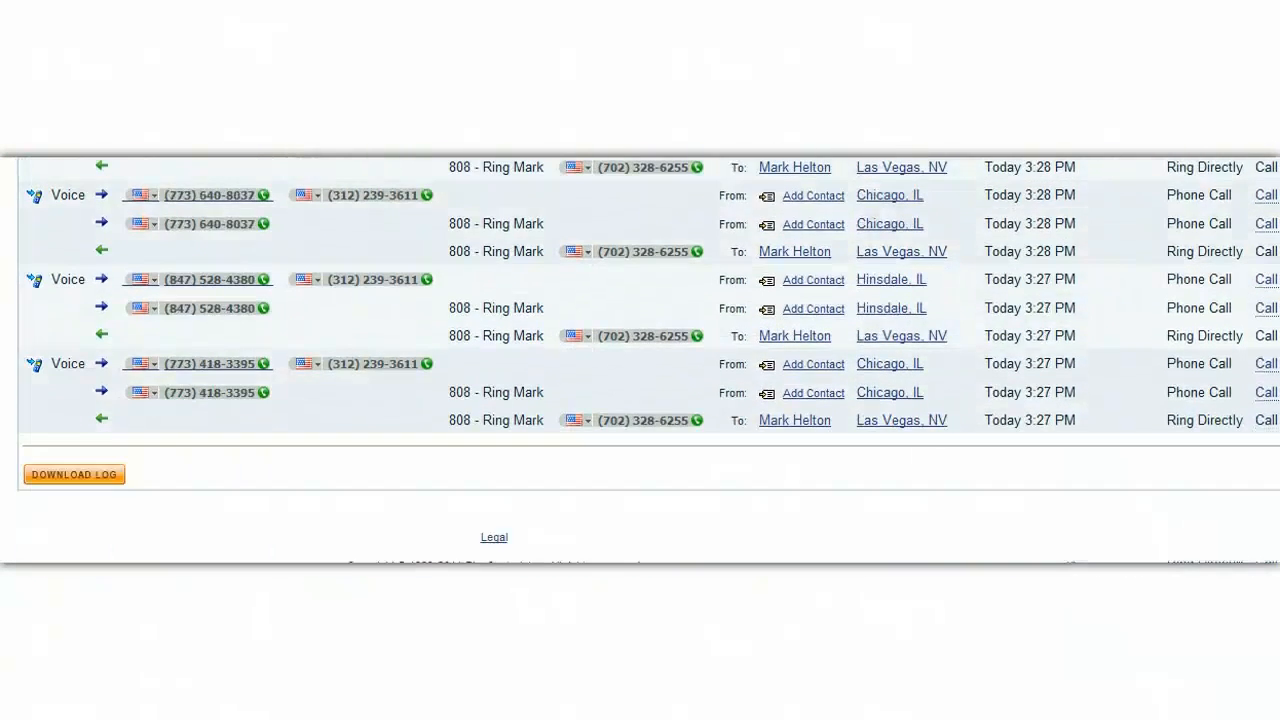